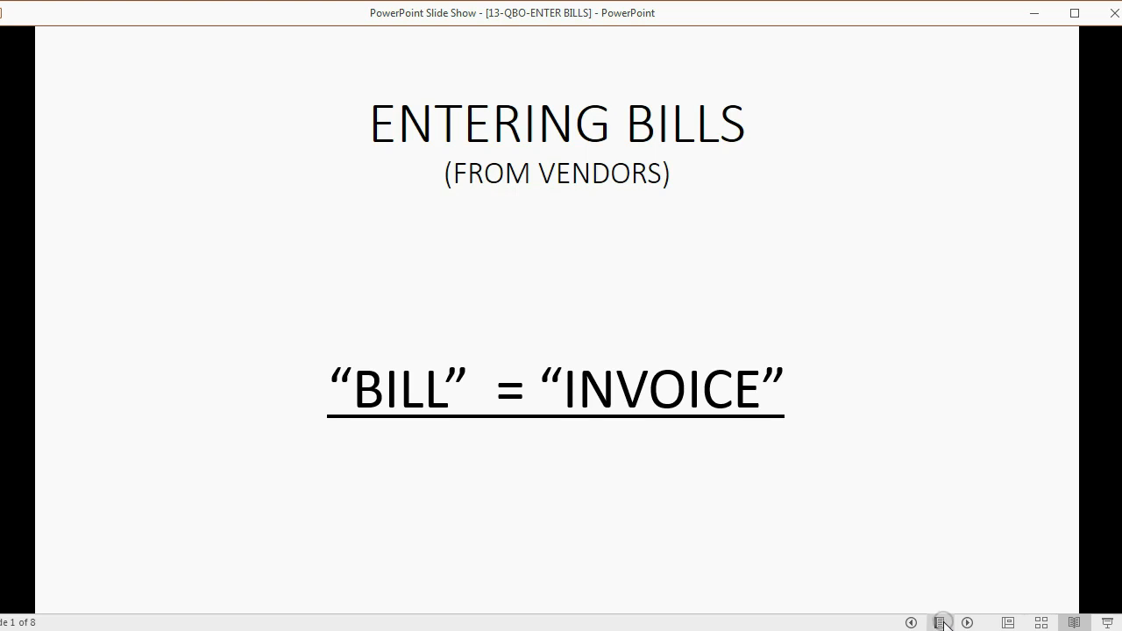
mouse_move(695, 410)
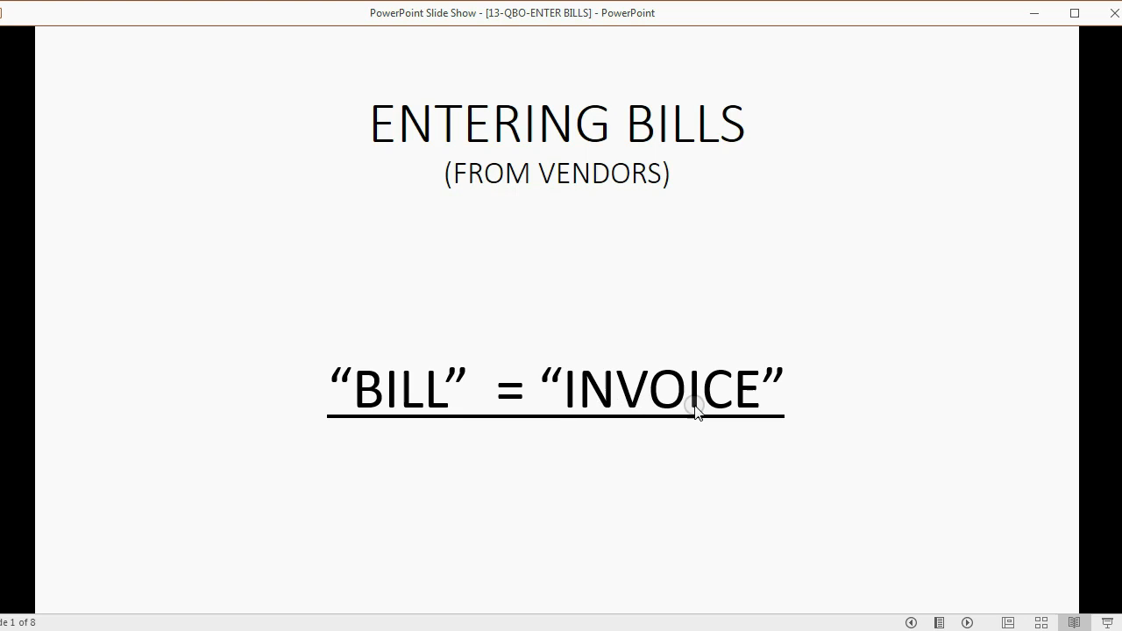
mouse_move(666, 409)
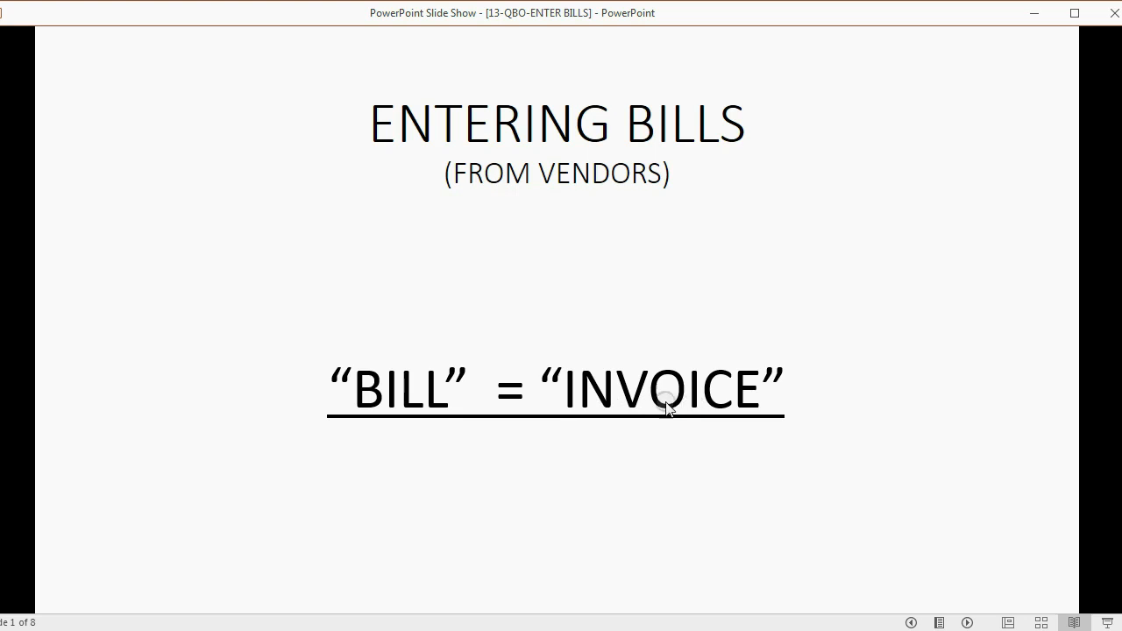
mouse_move(412, 403)
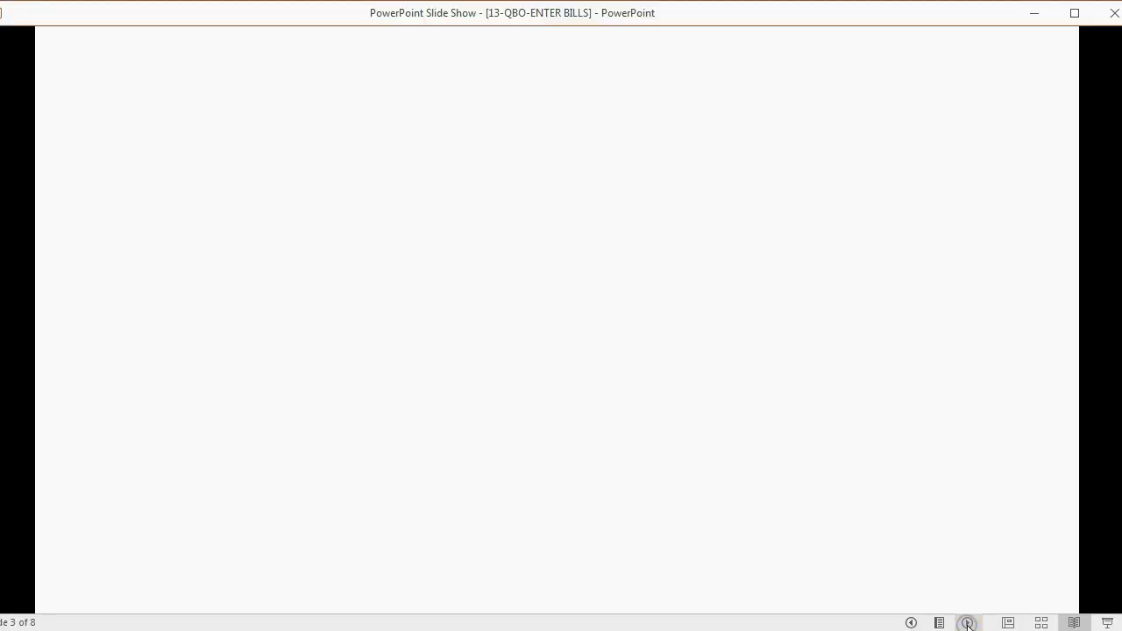
click(968, 624)
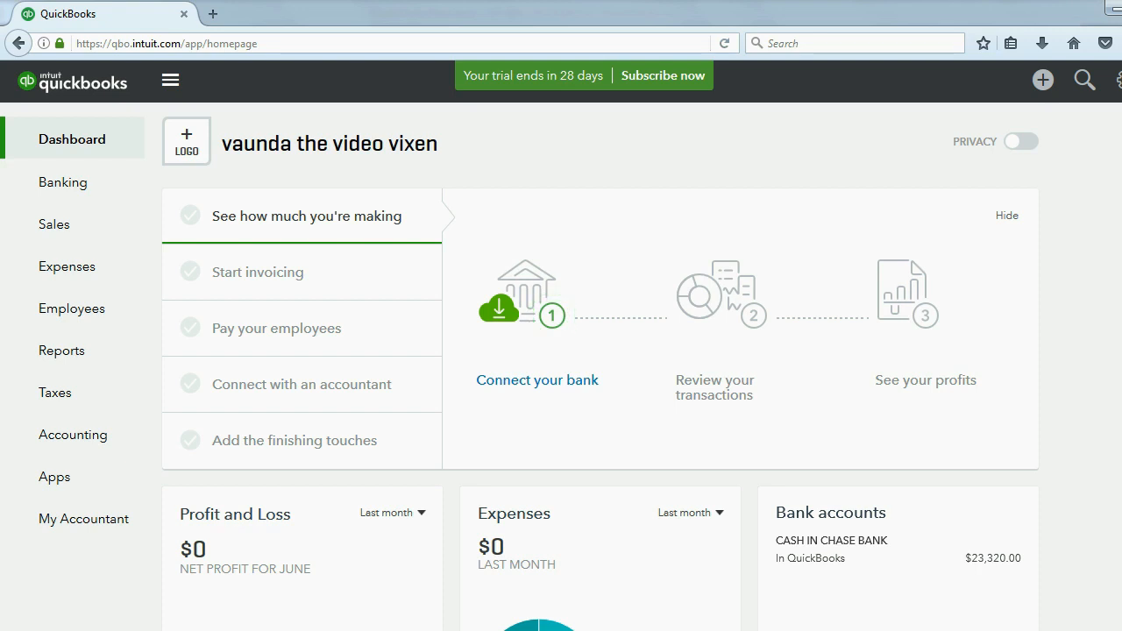
Go to the Expenses page and start a new vendor bill from the Create menu.
click(66, 265)
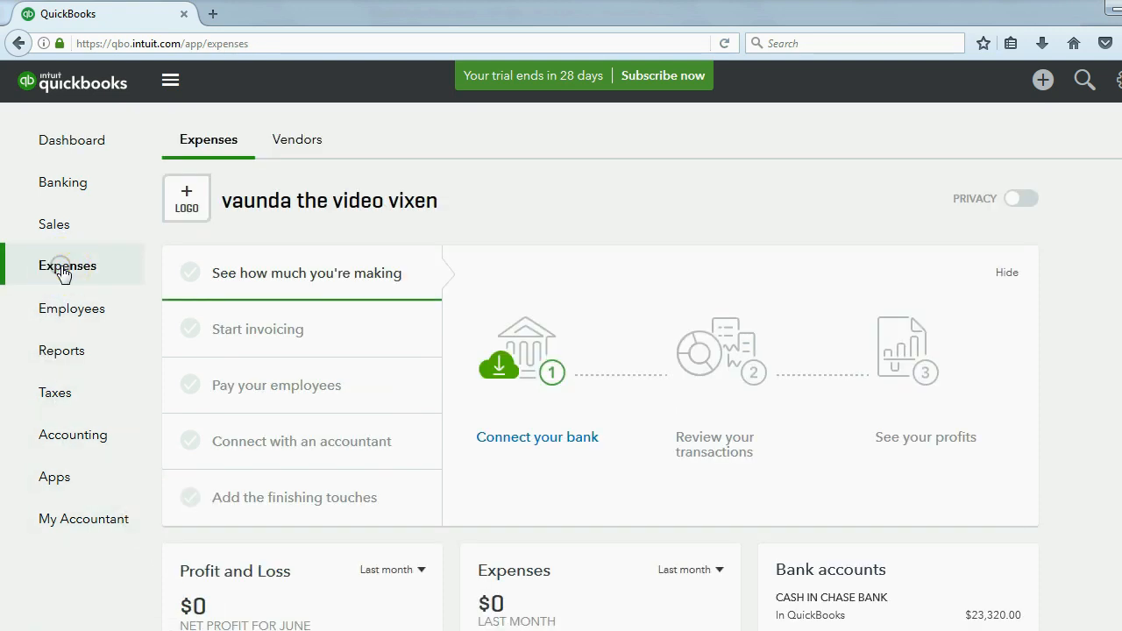
click(67, 264)
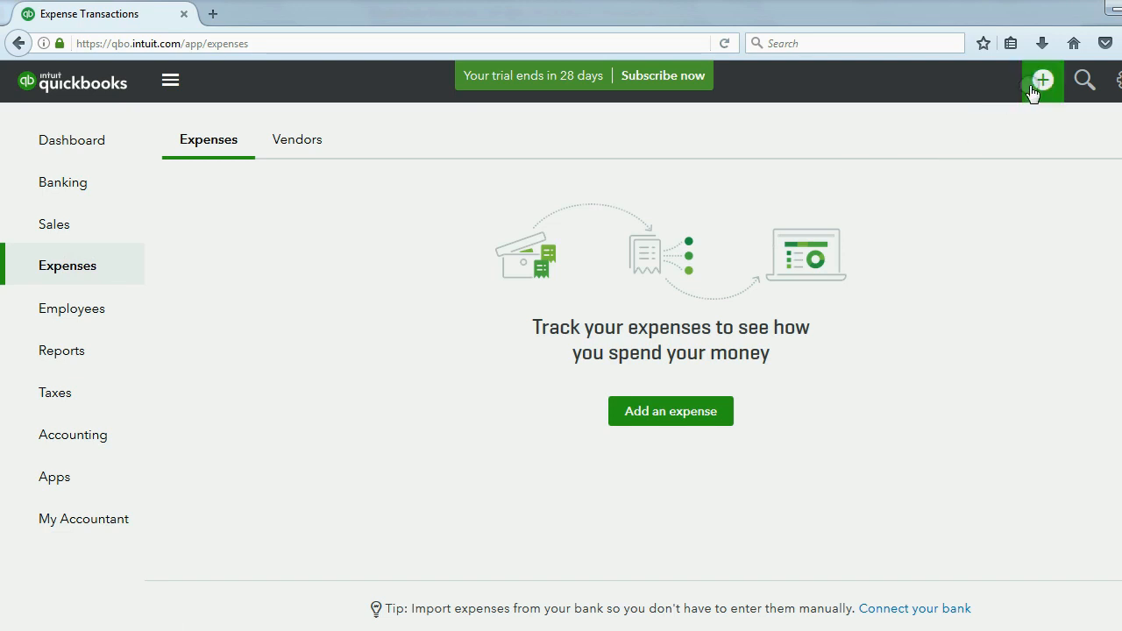
click(1042, 81)
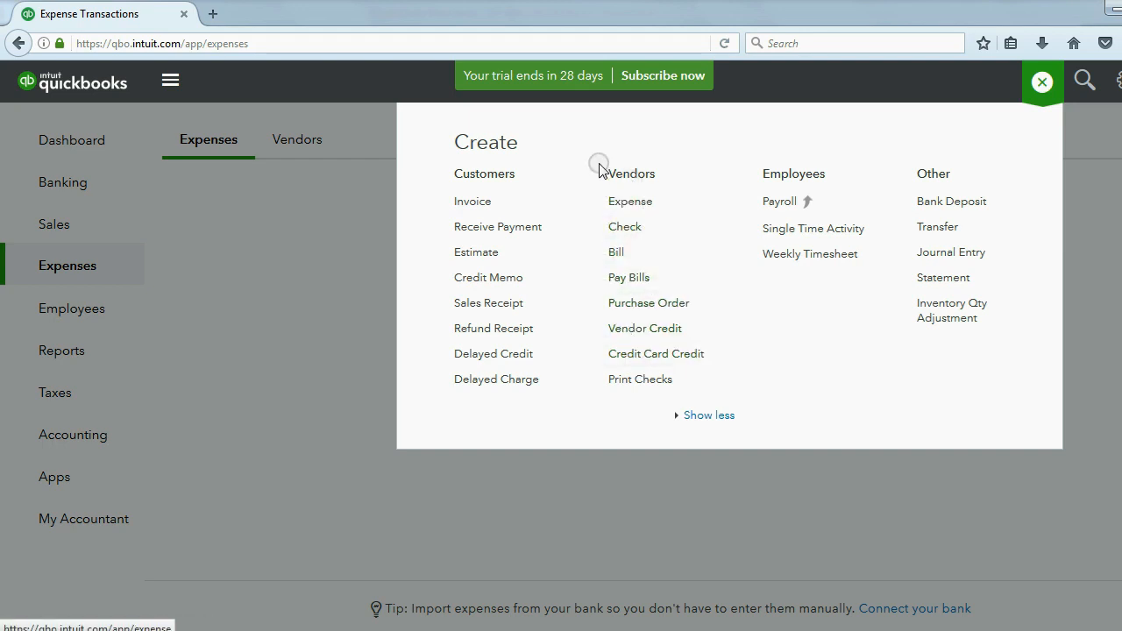
click(616, 252)
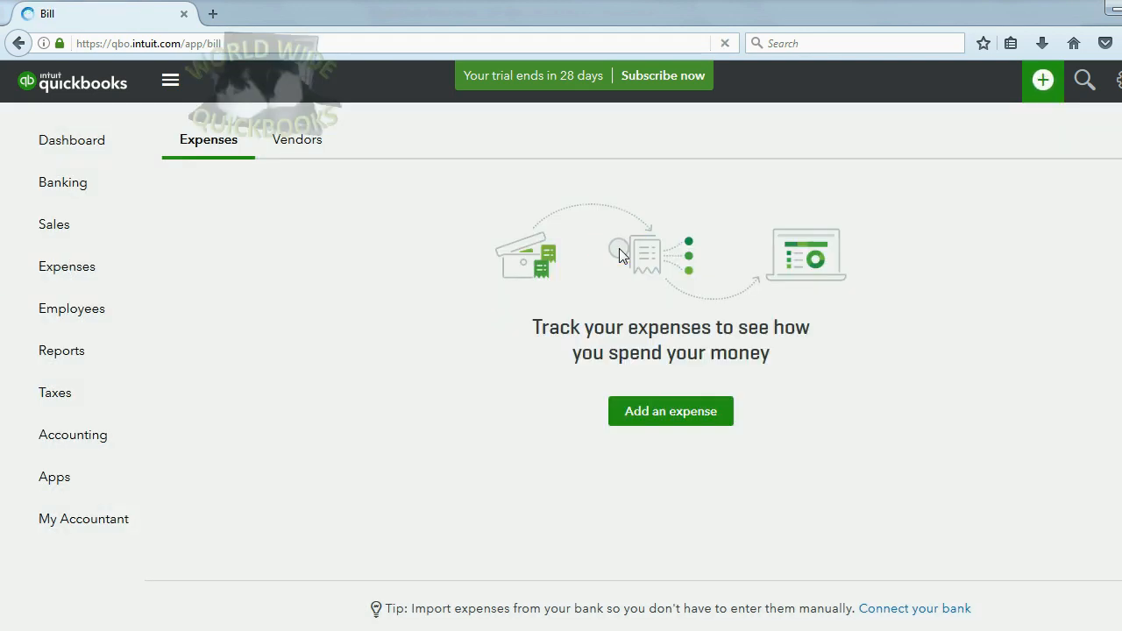
Date the bill January 22, 2017, set vendor CON EDISON, and enter bill number 6161.
click(671, 411)
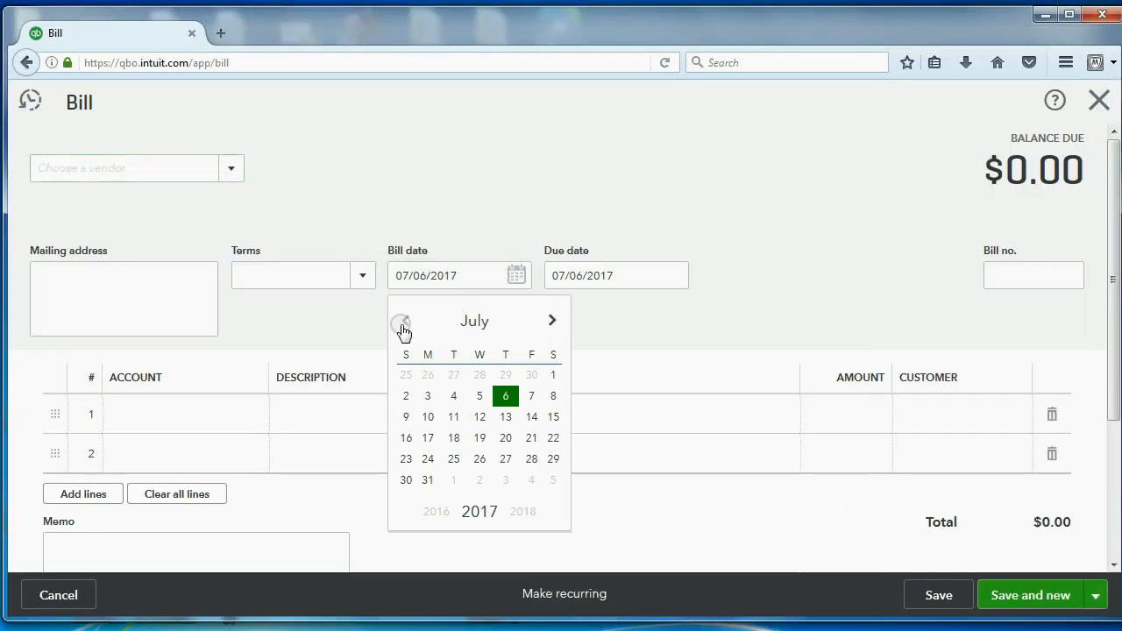
click(401, 321)
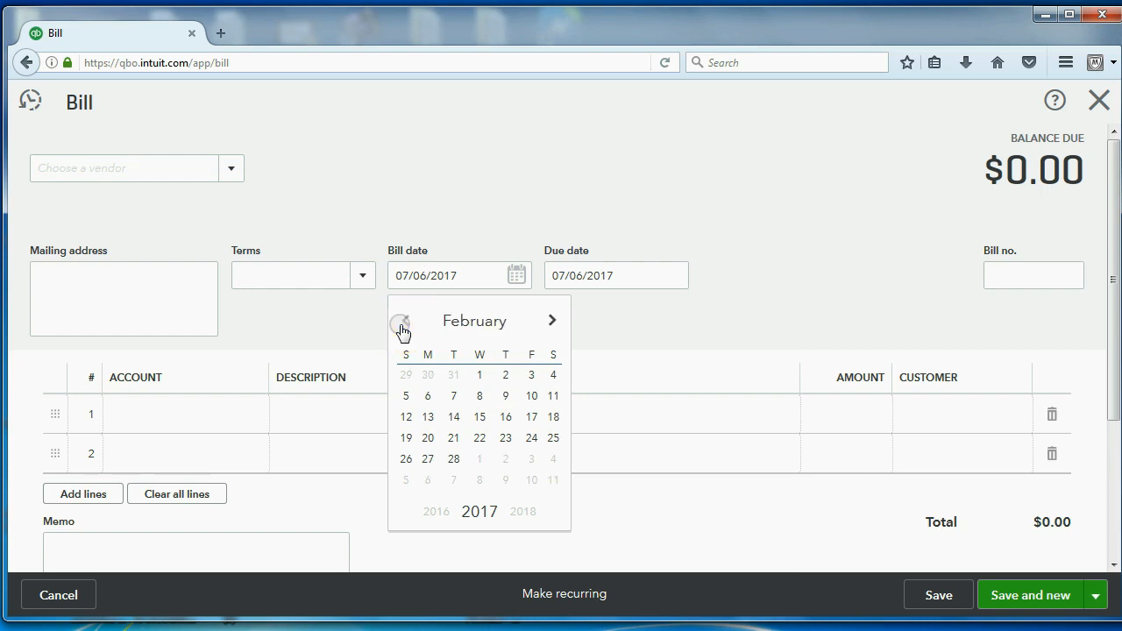
click(405, 320)
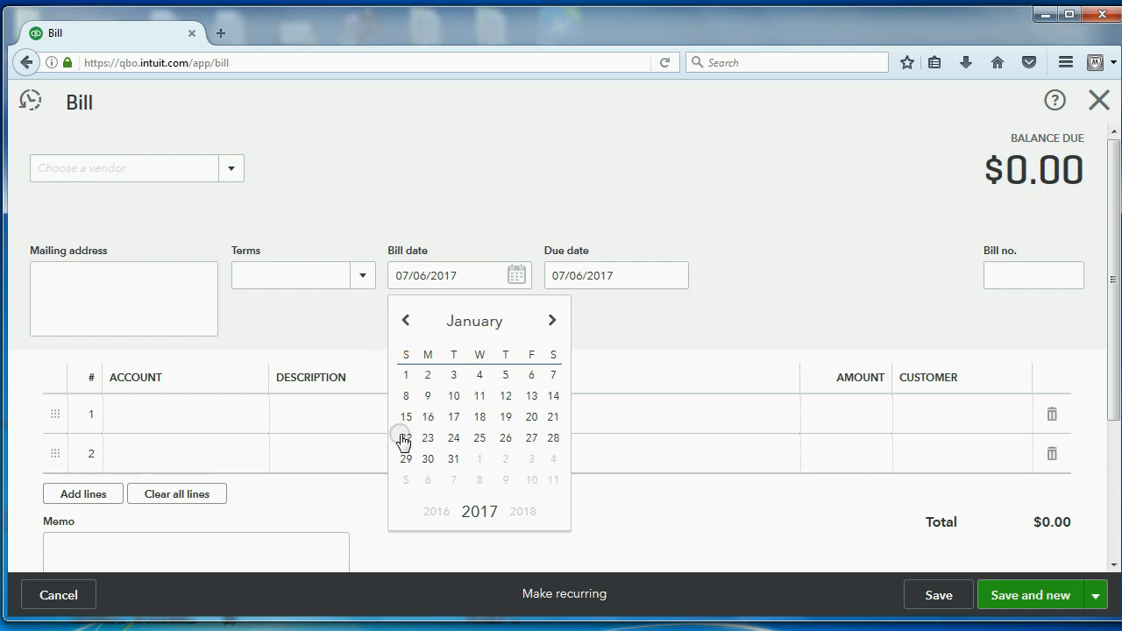
click(405, 438)
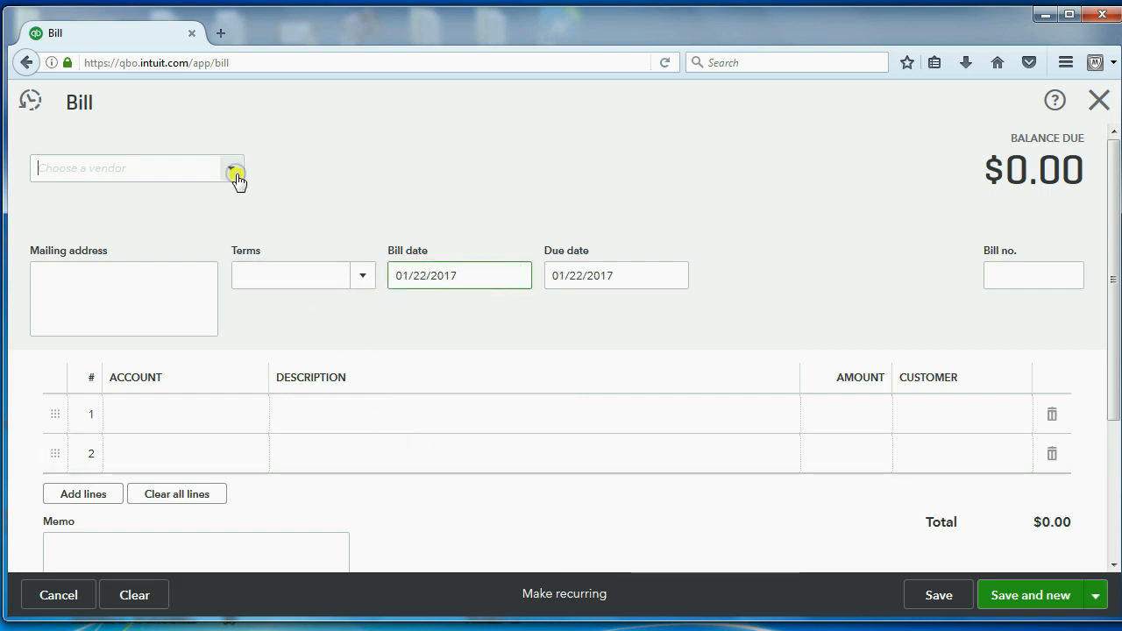
text(CON EDISON)
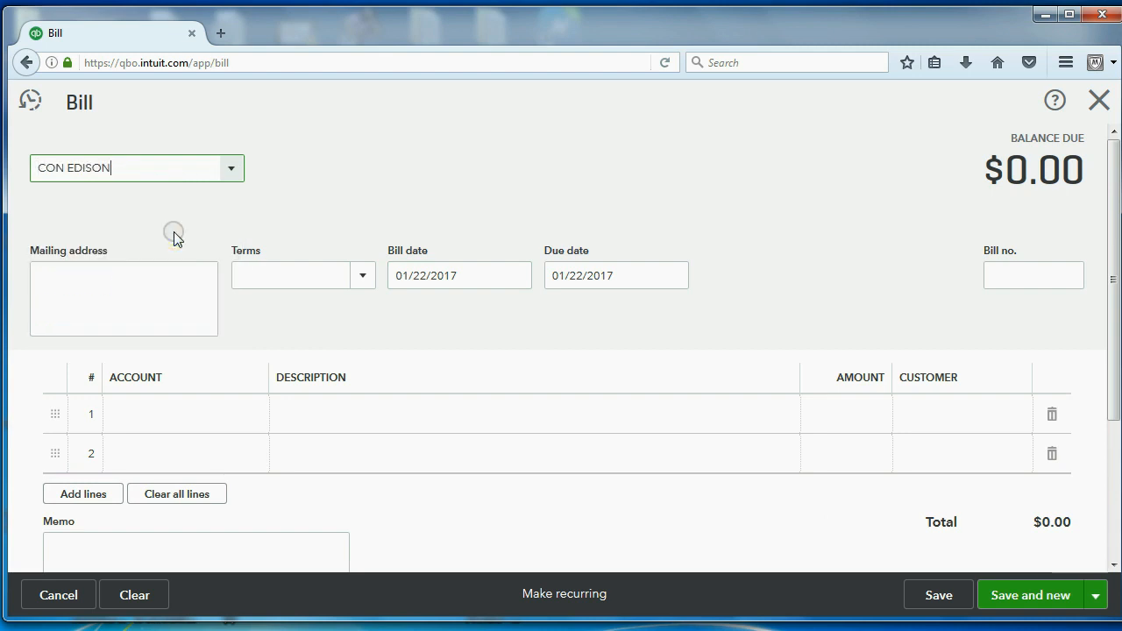
click(1033, 276)
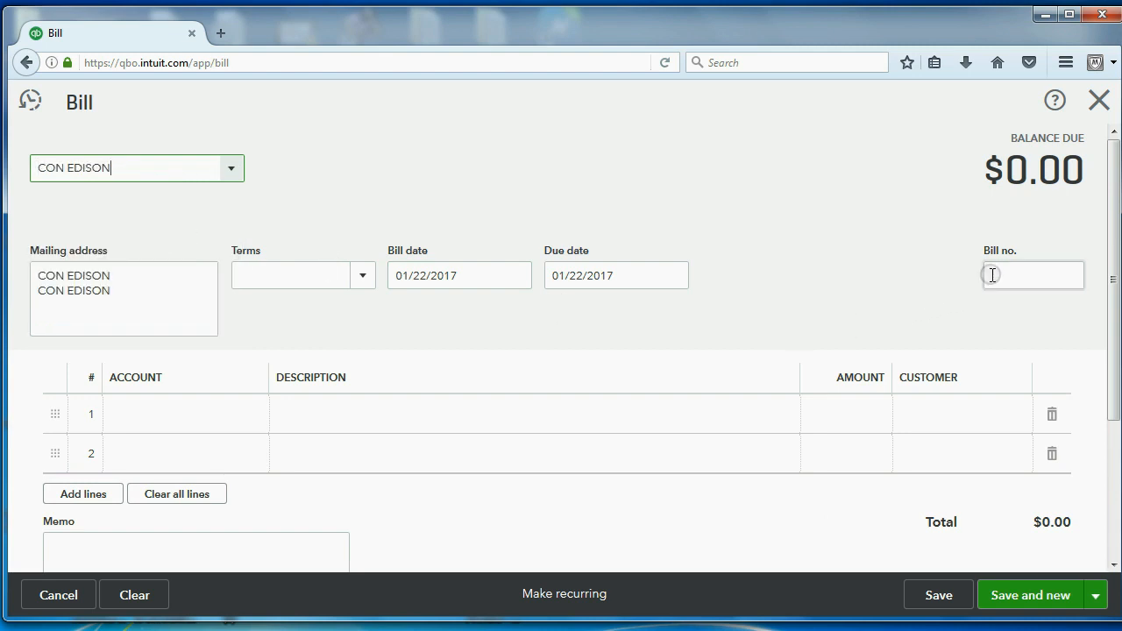
text(616)
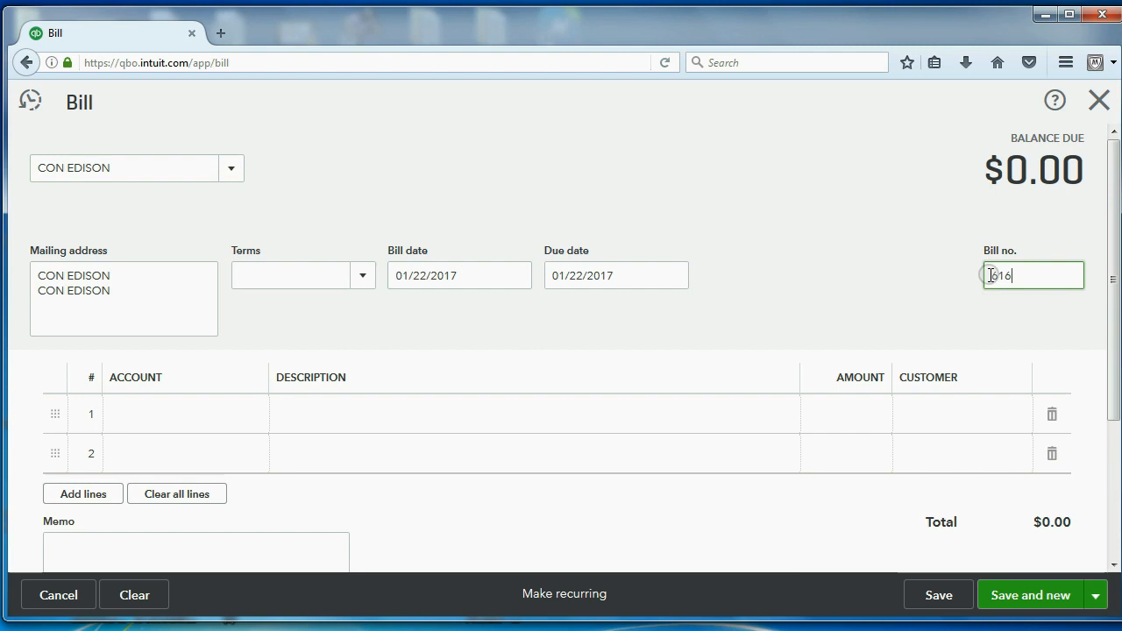
text(1)
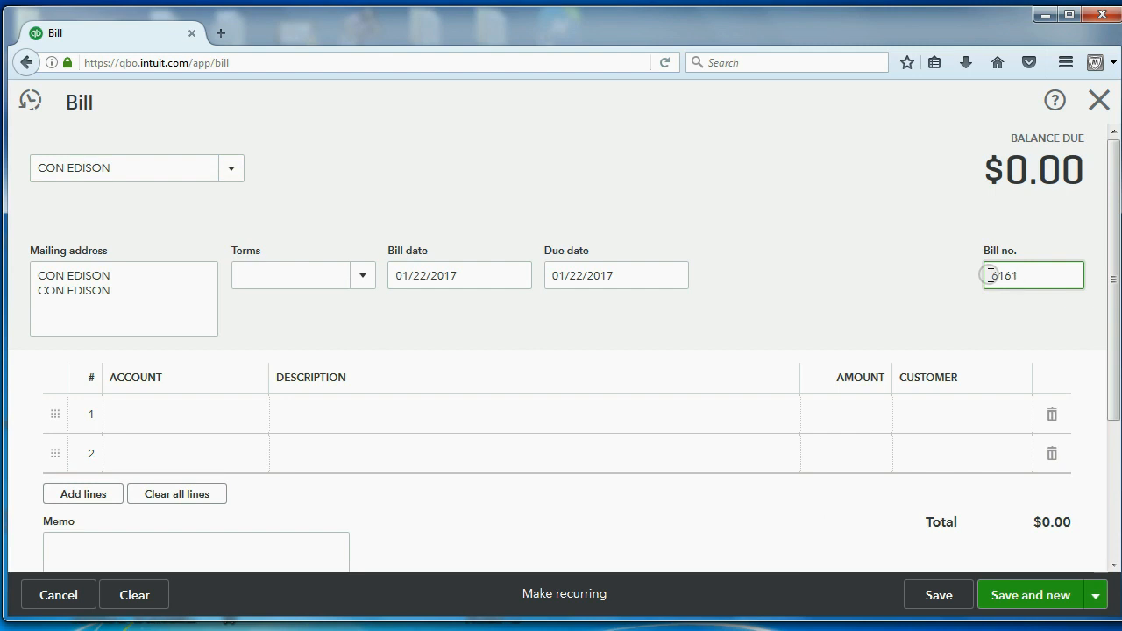
Charge line 1 to ELECTRIC EXPENSE for $1,000.00, making the balance due $1,000.00.
click(175, 417)
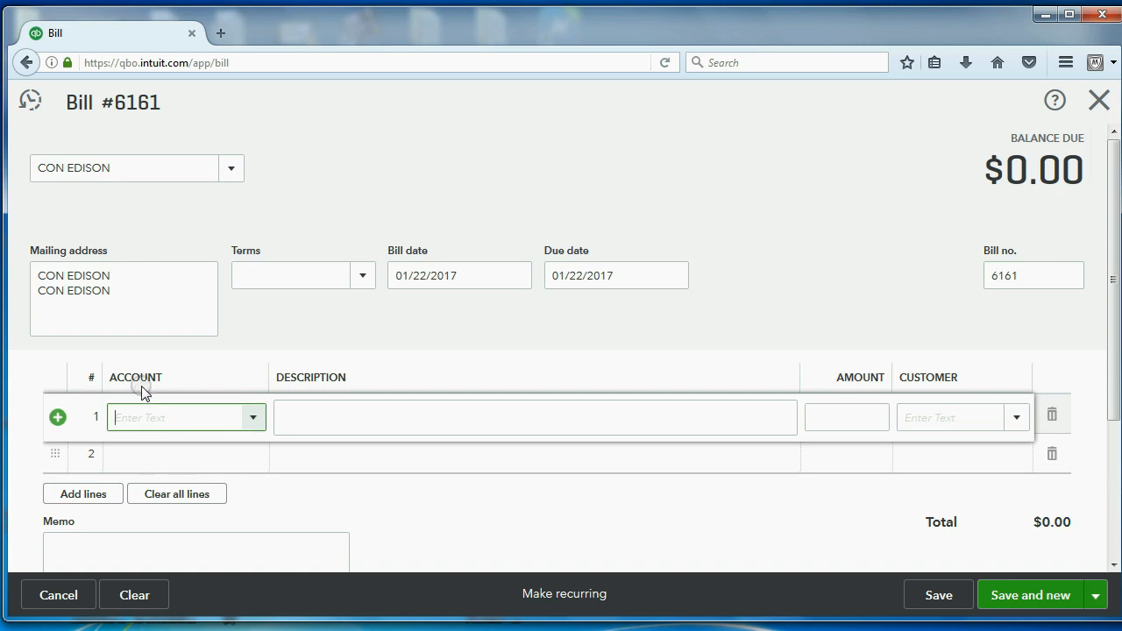
click(184, 417)
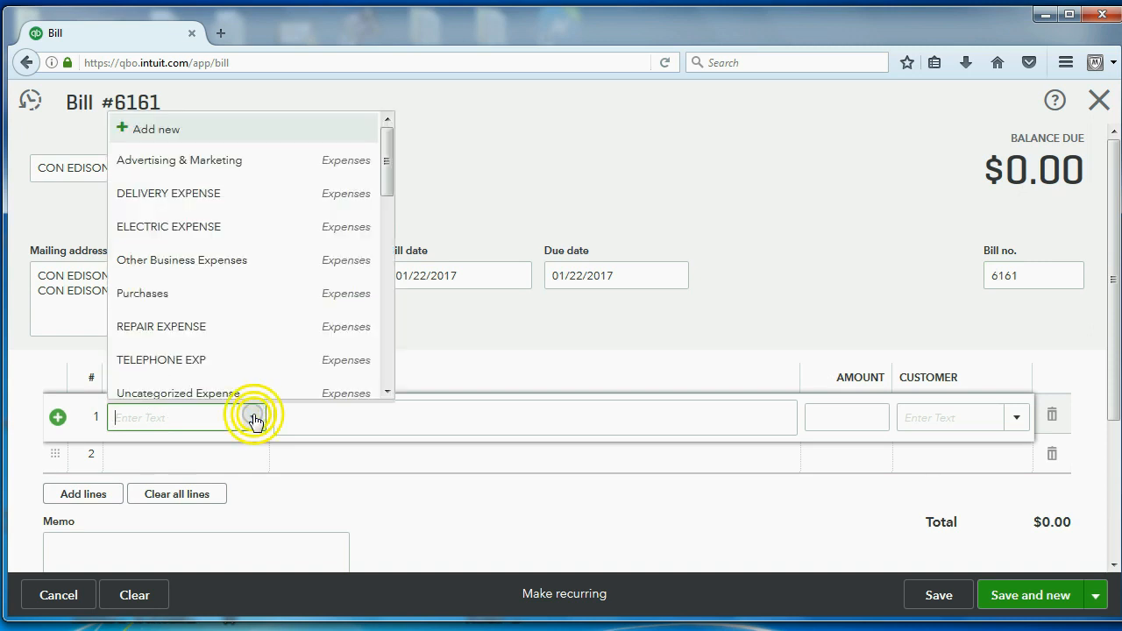
mouse_move(236, 233)
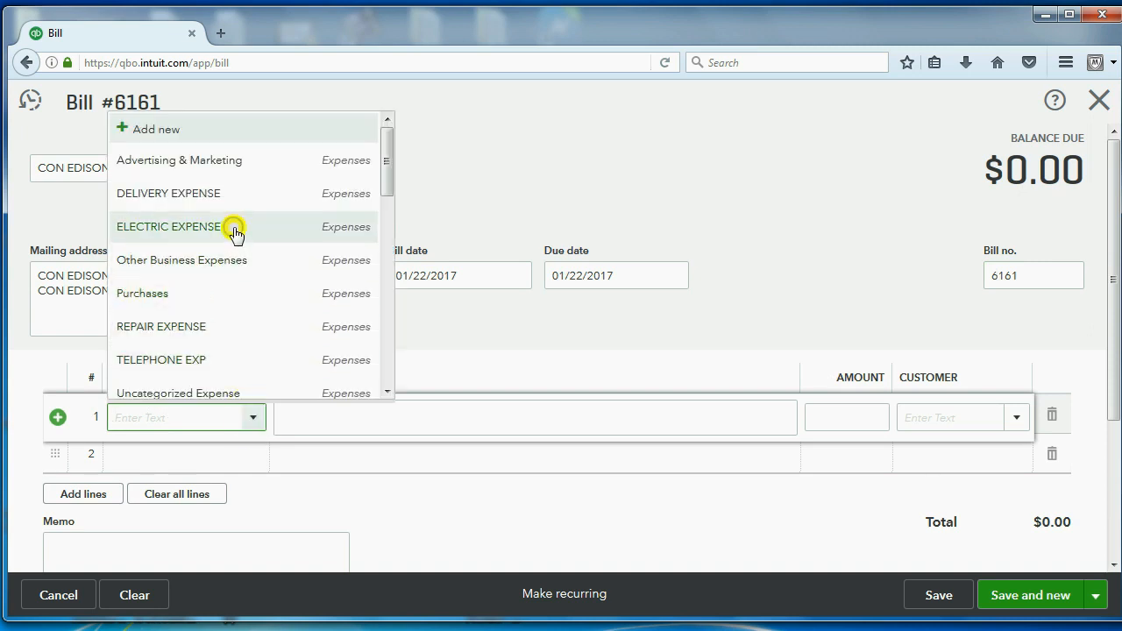
click(168, 227)
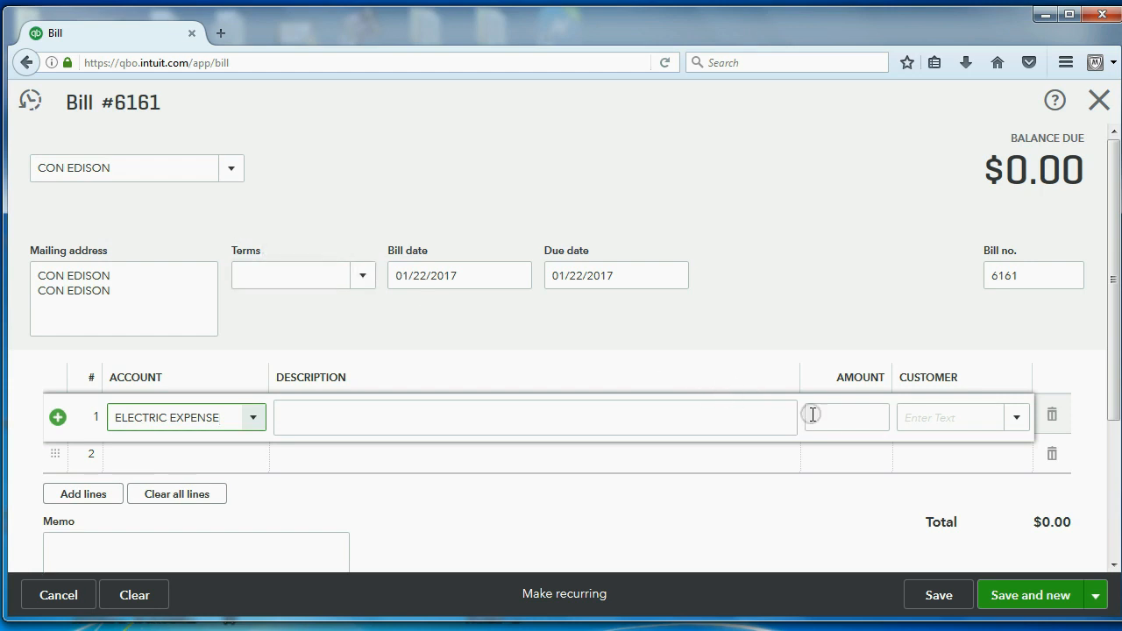
click(845, 417)
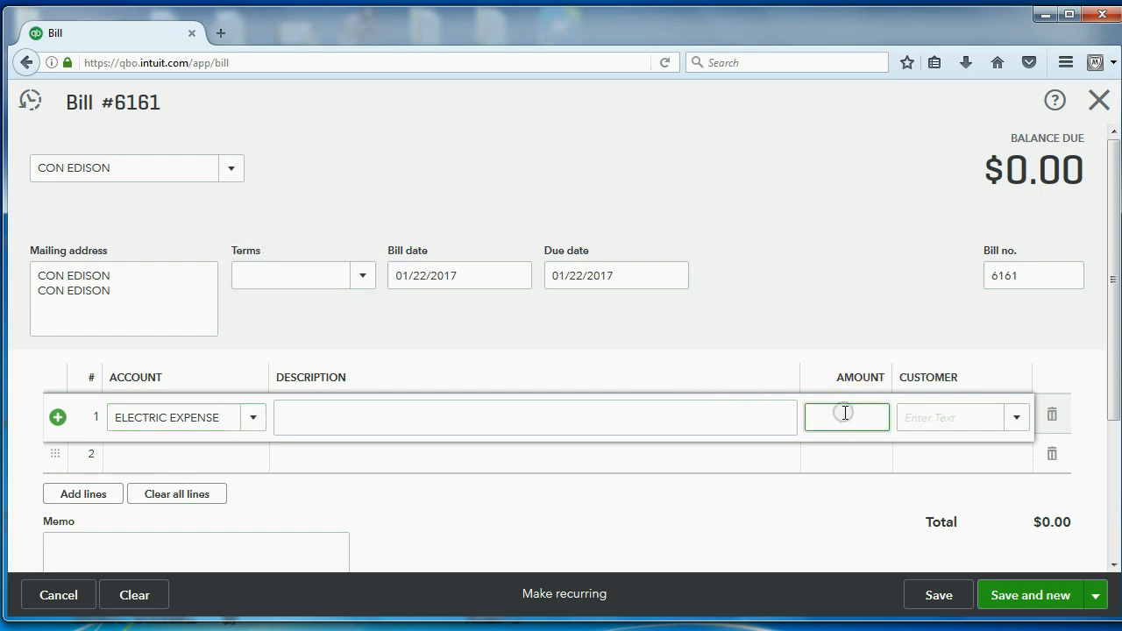
text(1)
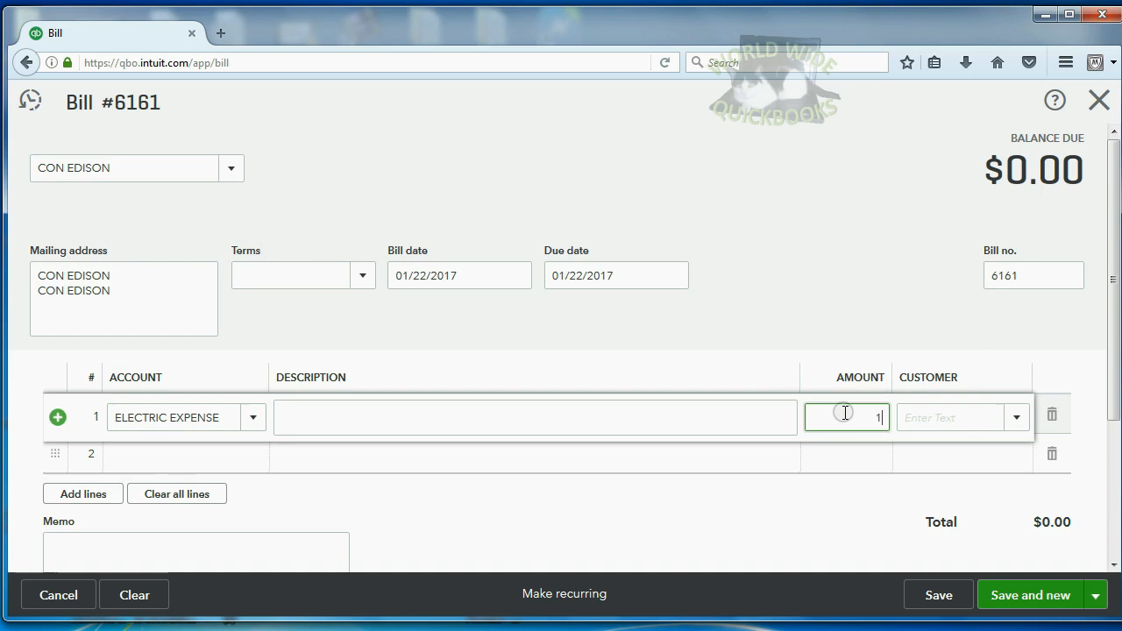
text(000)
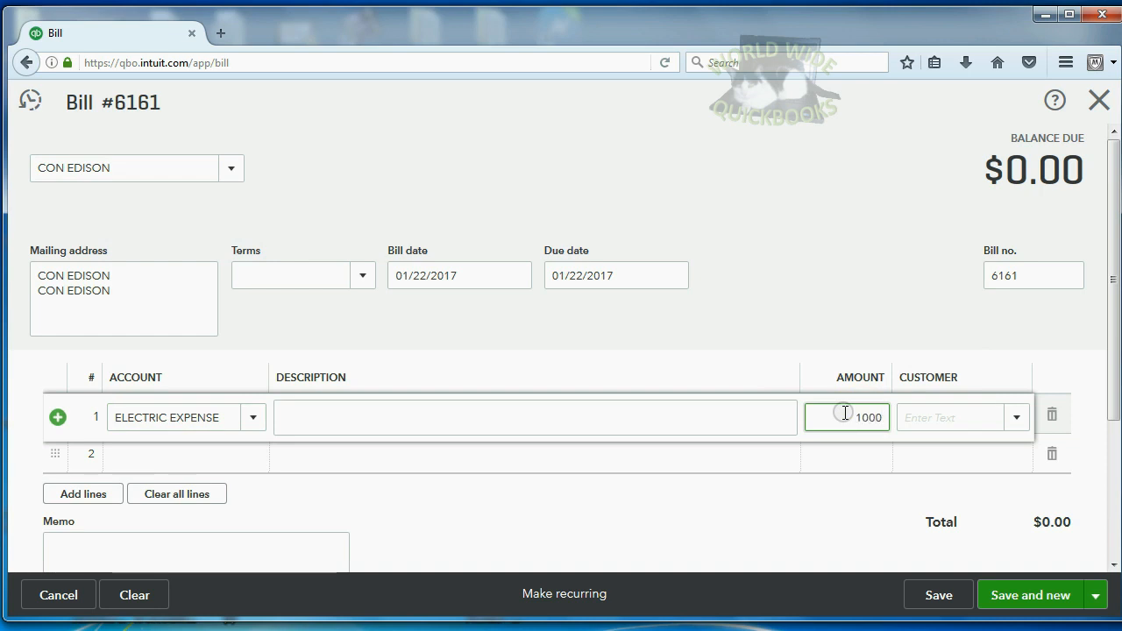
click(955, 417)
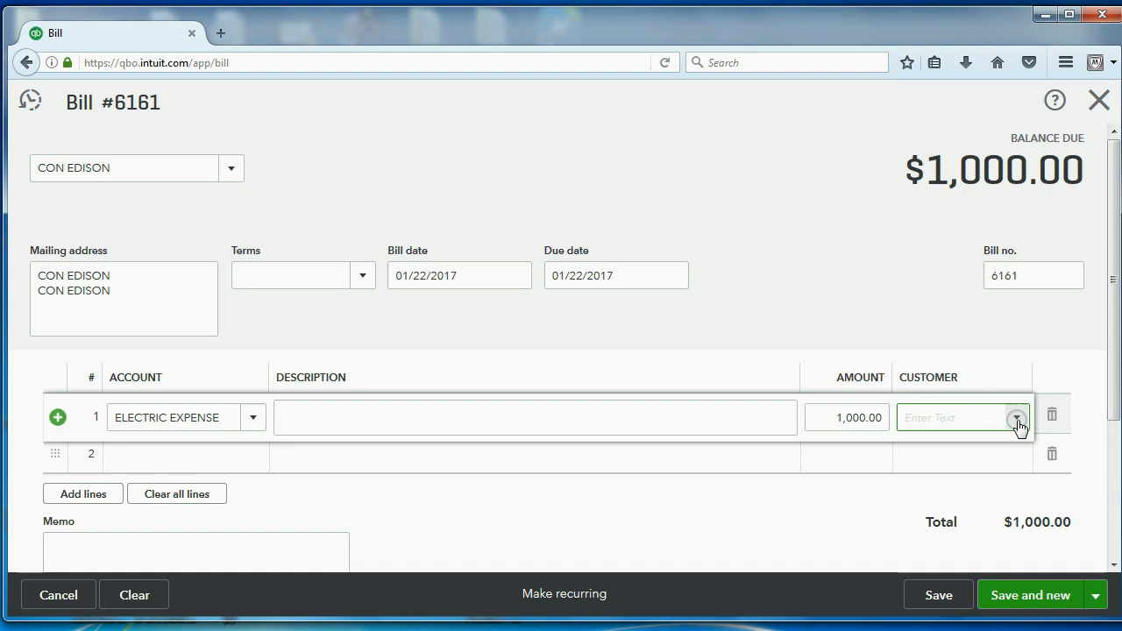
mouse_move(1087, 601)
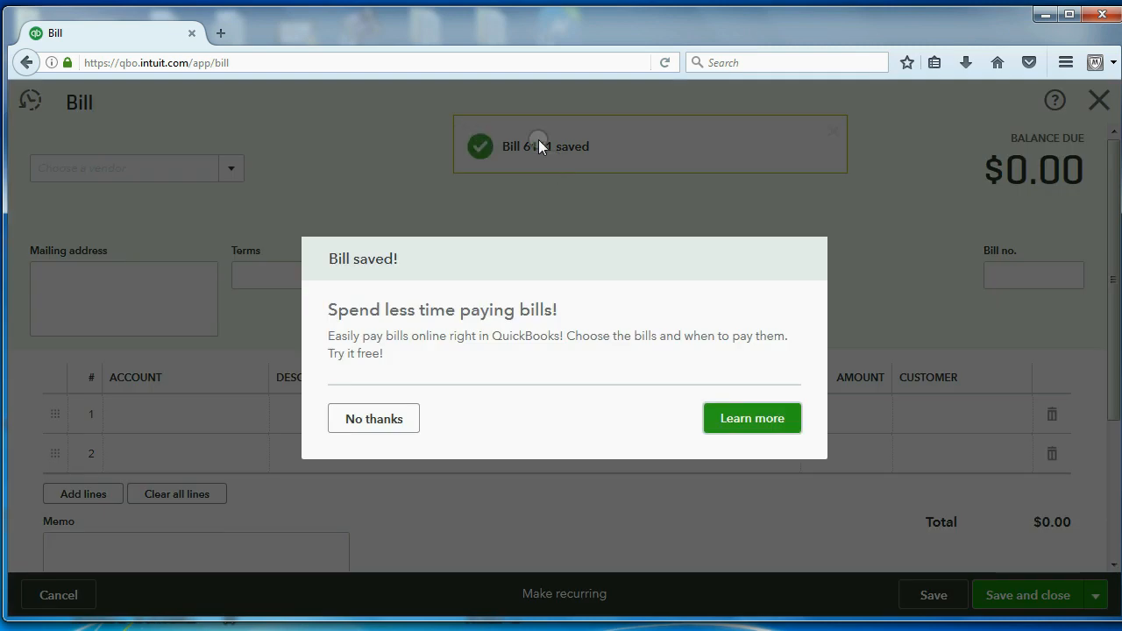
mouse_move(604, 146)
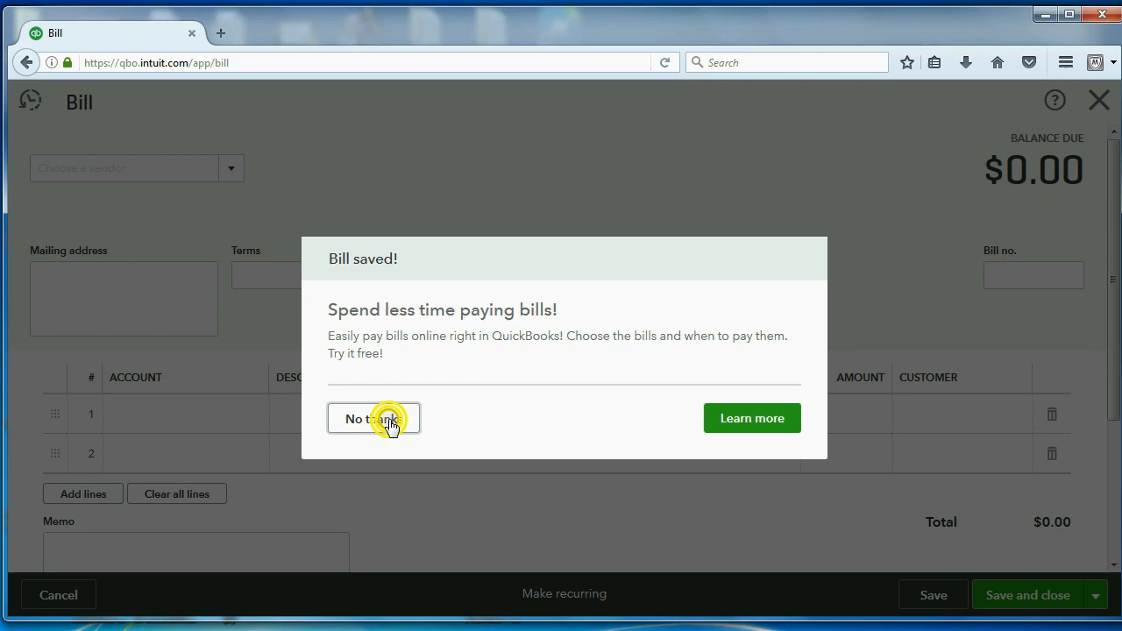
Decline the online bill payment offer after saving bill 6161.
click(373, 418)
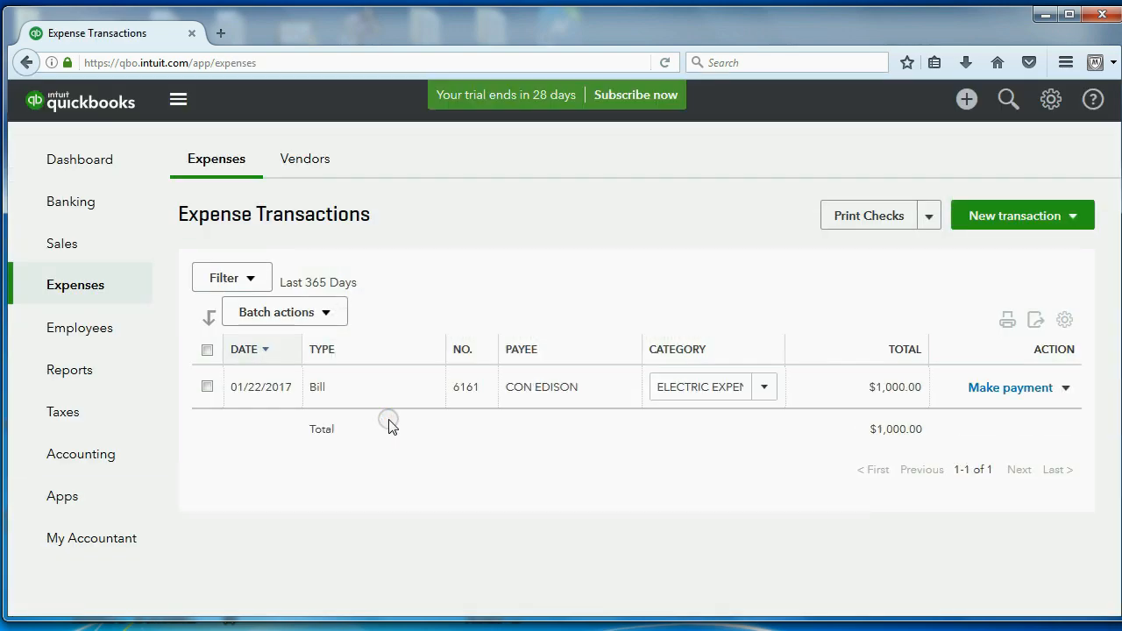
mouse_move(69, 369)
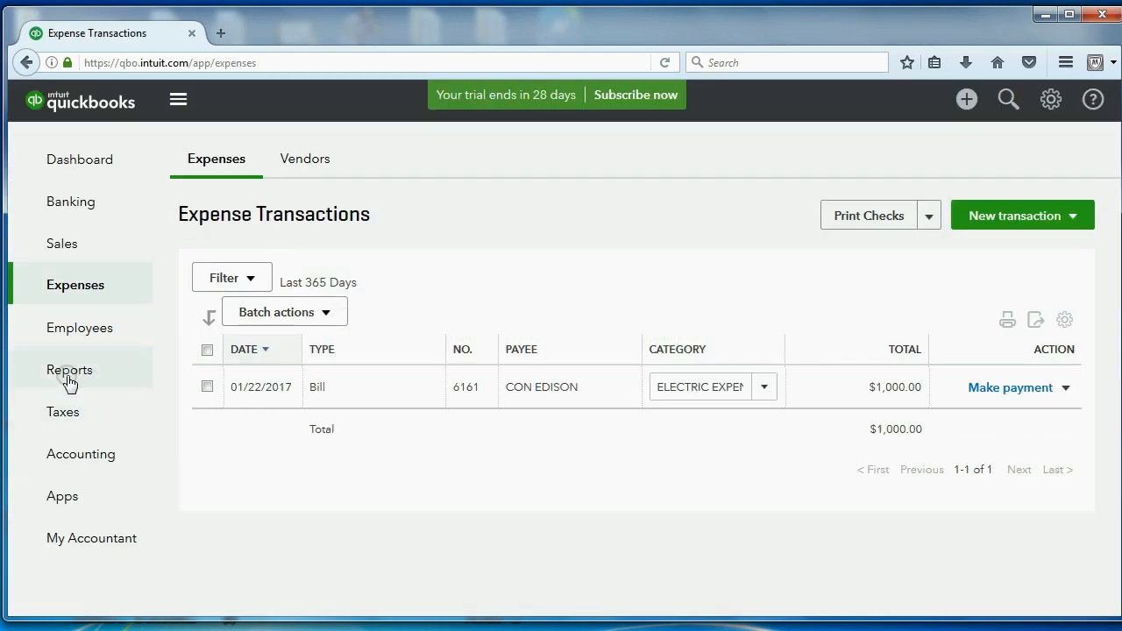
Open the Vendor Balance Detail report under My Custom Reports.
click(69, 369)
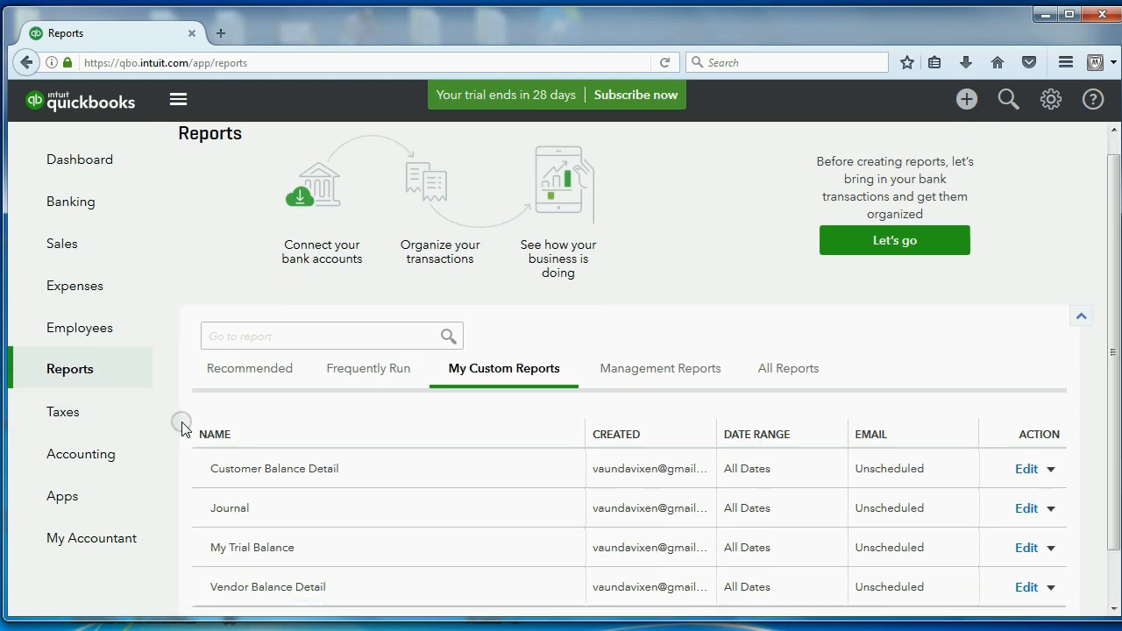
scroll(down, 3)
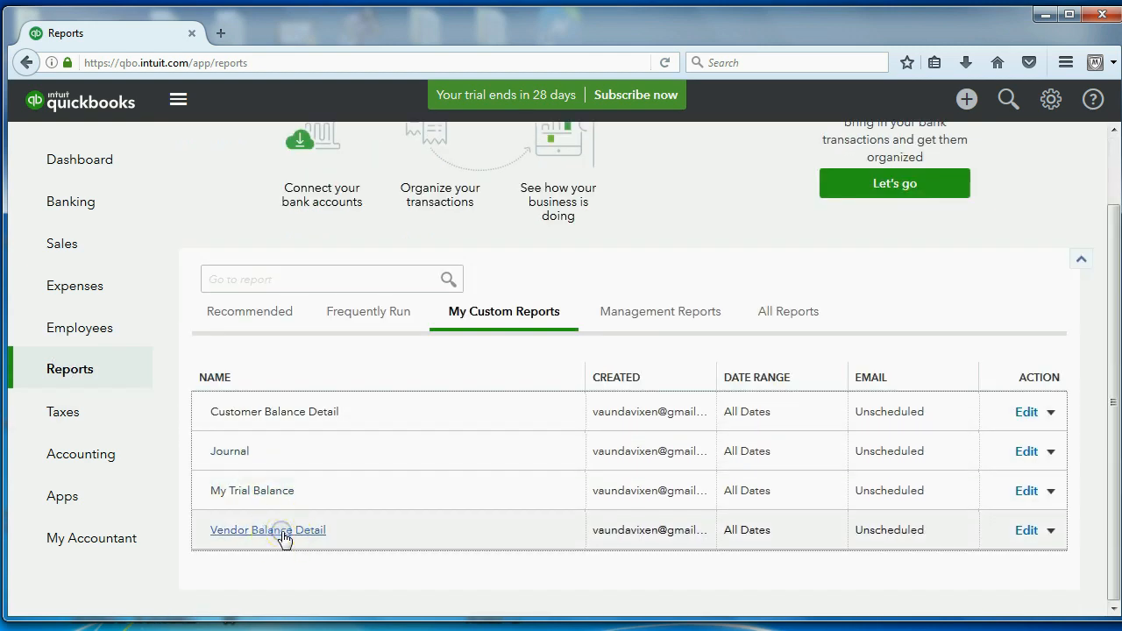
click(267, 530)
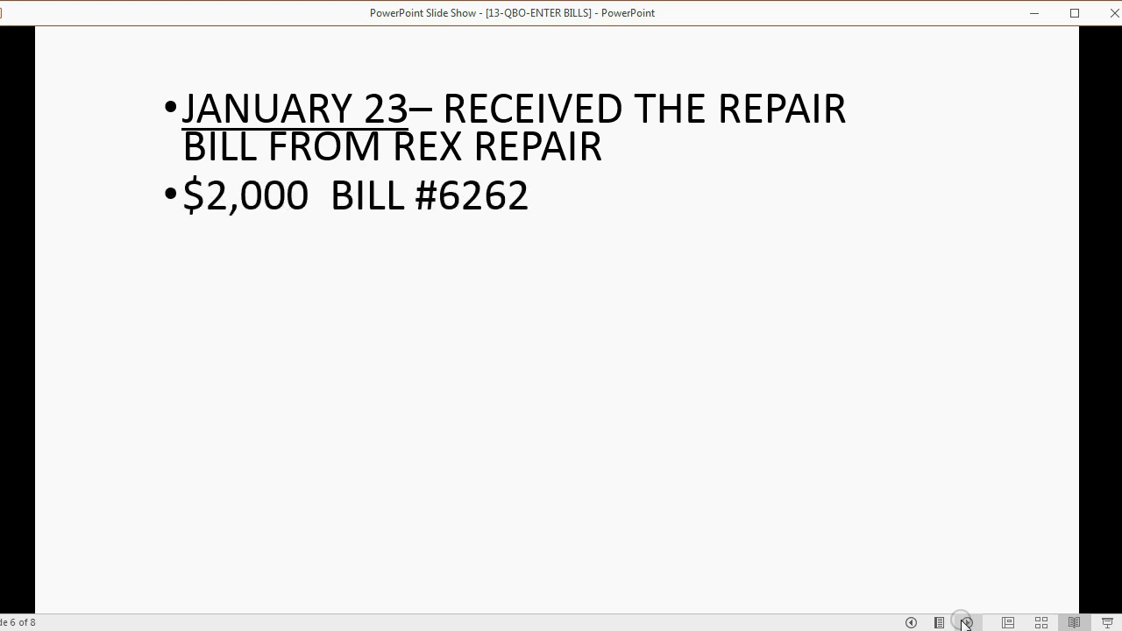
mouse_move(960, 622)
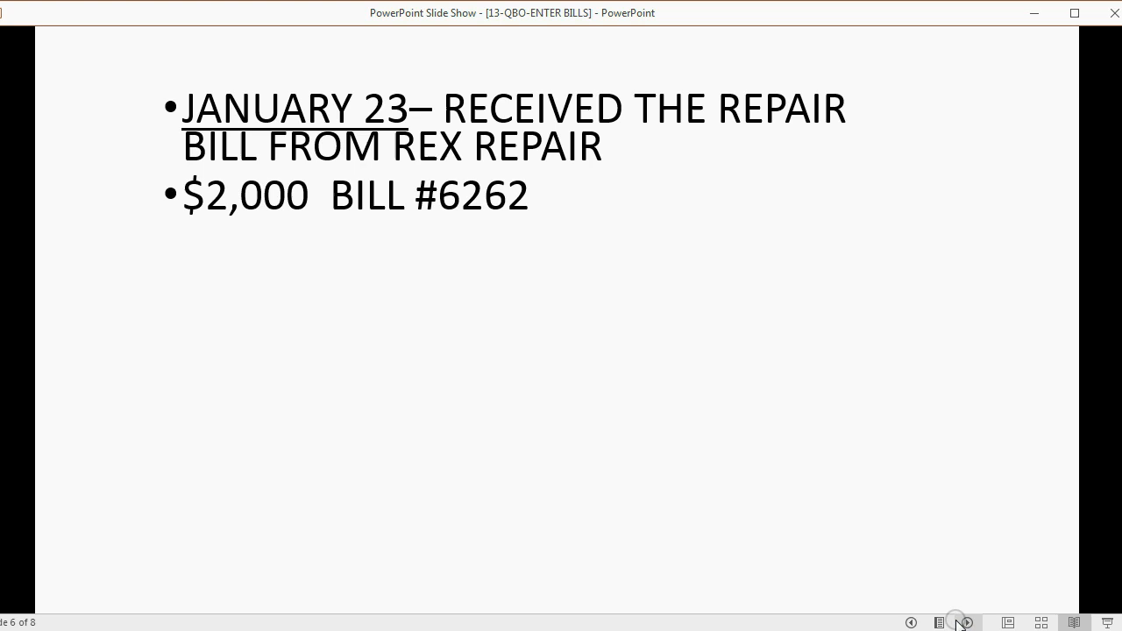
mouse_move(520, 171)
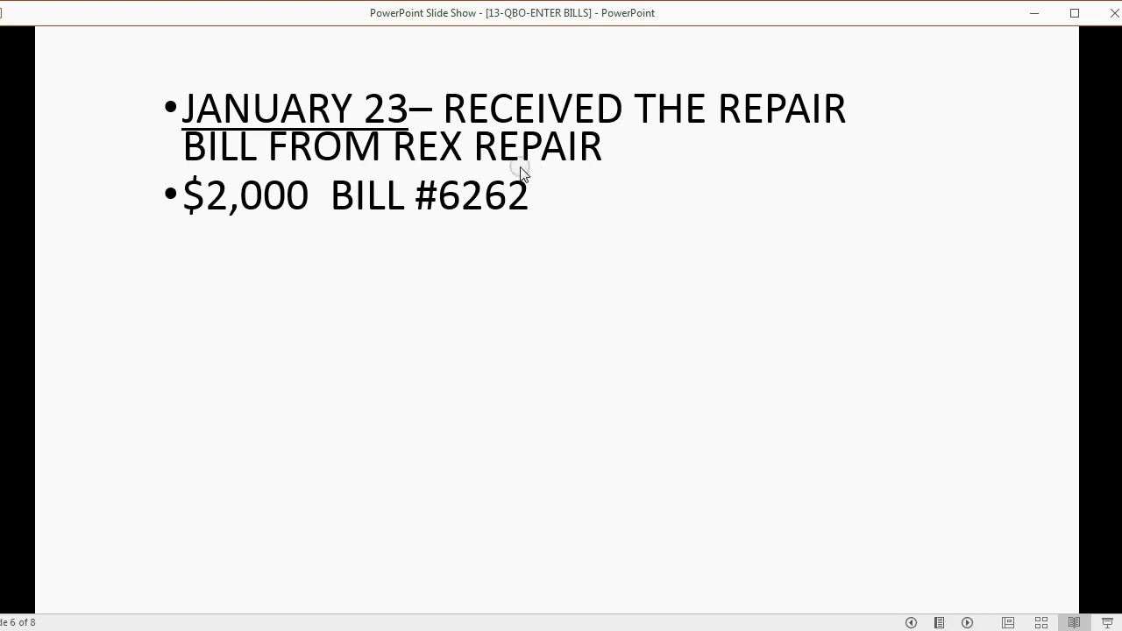
mouse_move(500, 161)
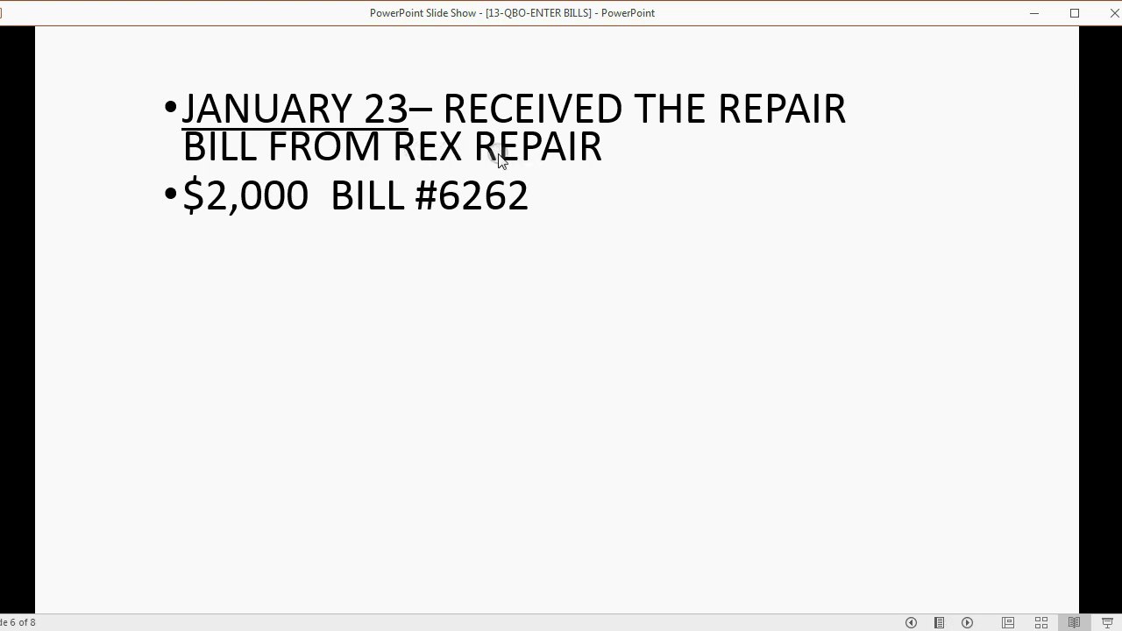
mouse_move(522, 160)
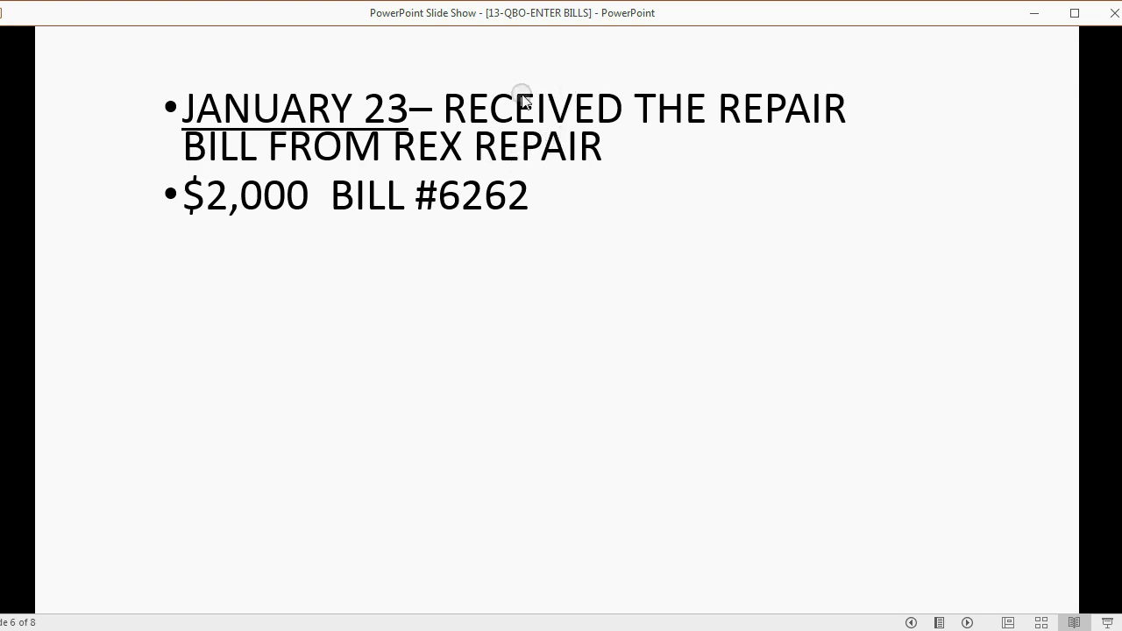
mouse_move(535, 156)
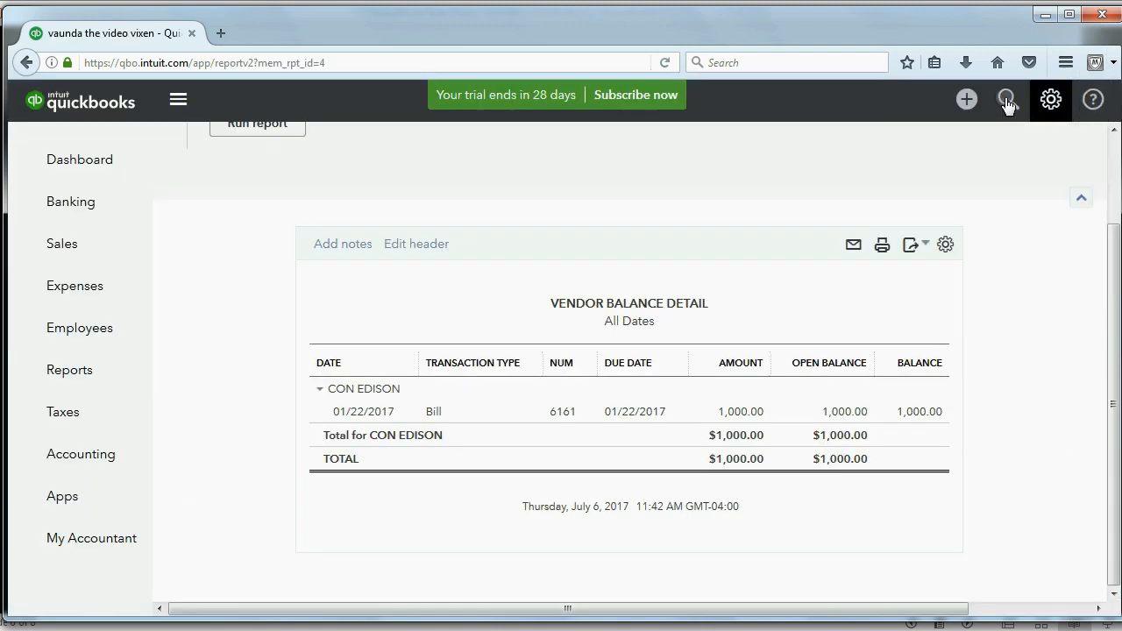
Open a blank Bill form from the Create menu.
click(966, 99)
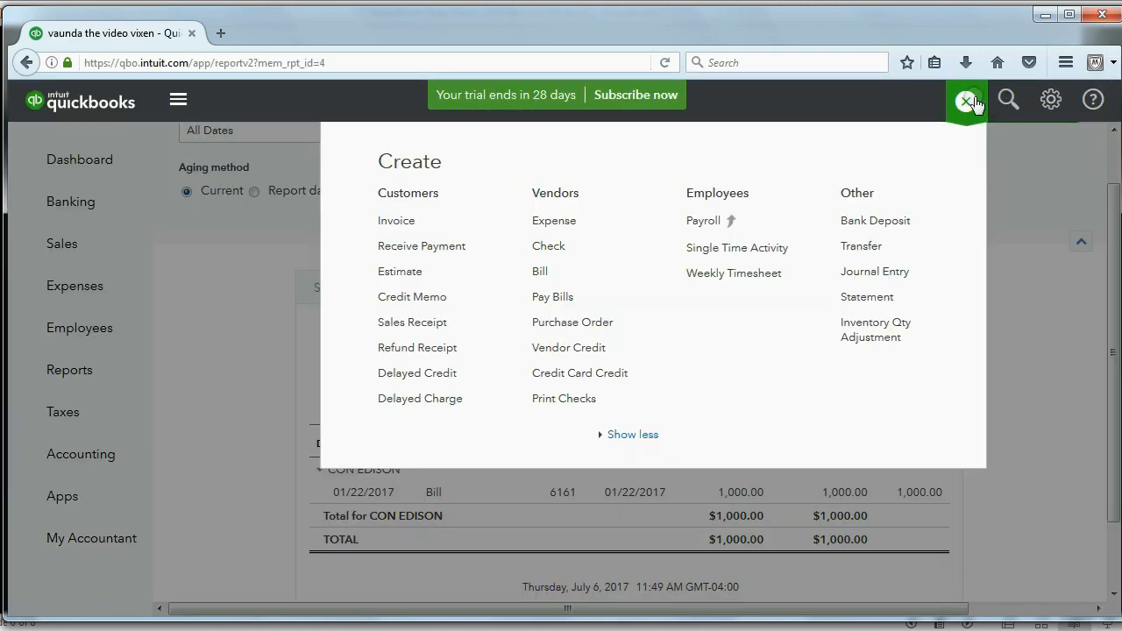
mouse_move(966, 99)
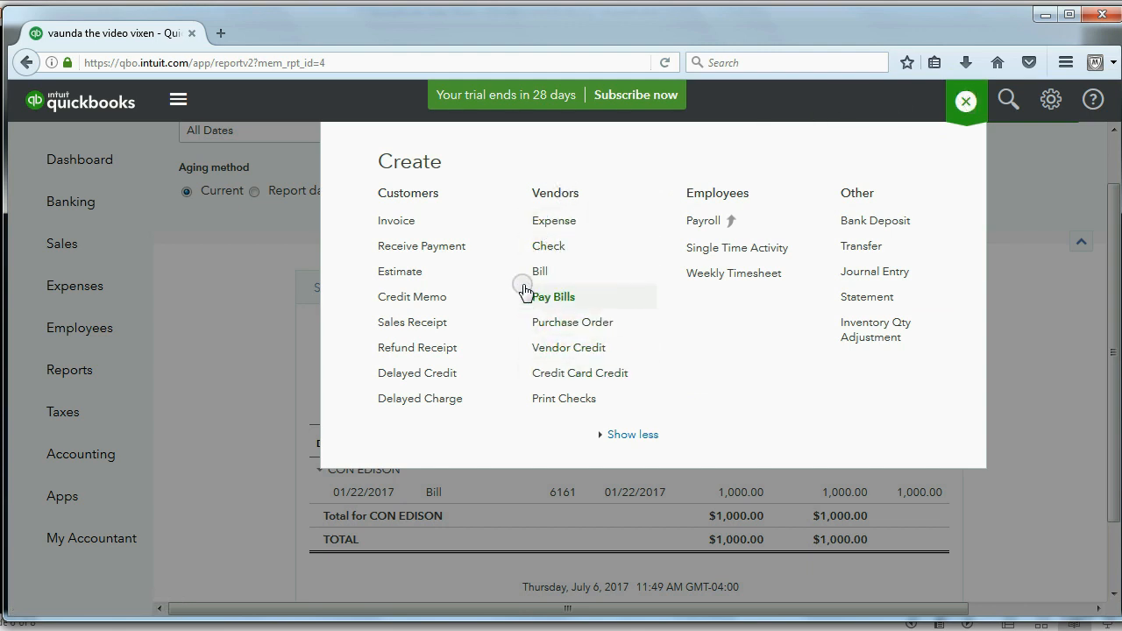
click(538, 271)
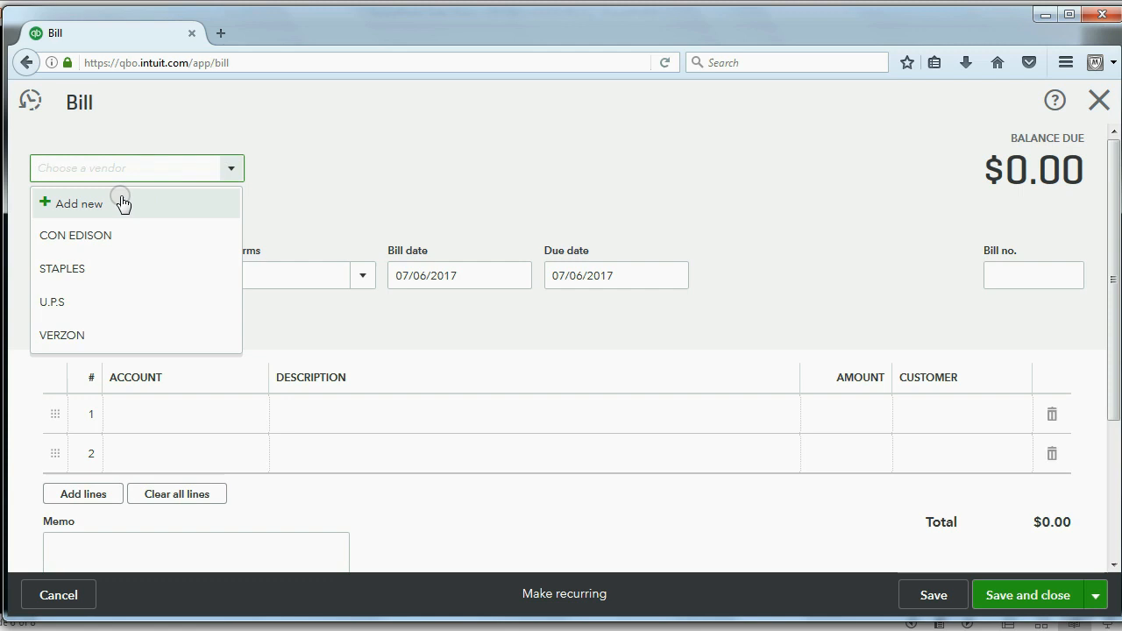
Create the vendor Rex Repair via the vendor dropdown's Add new form.
click(79, 203)
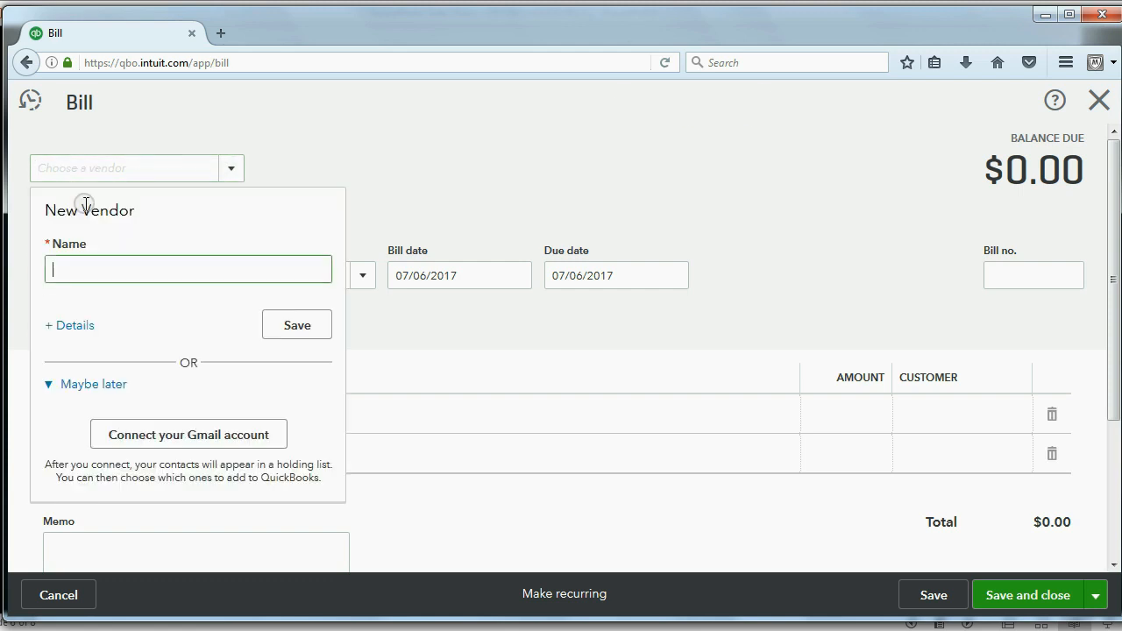
text(rEX rEP)
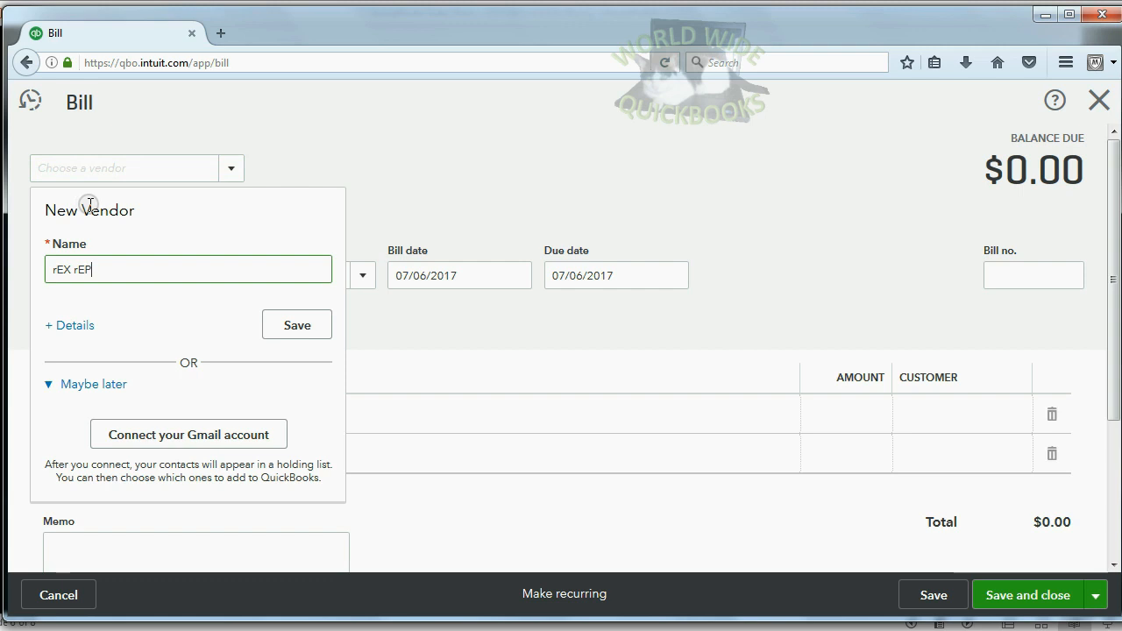
text(AIR)
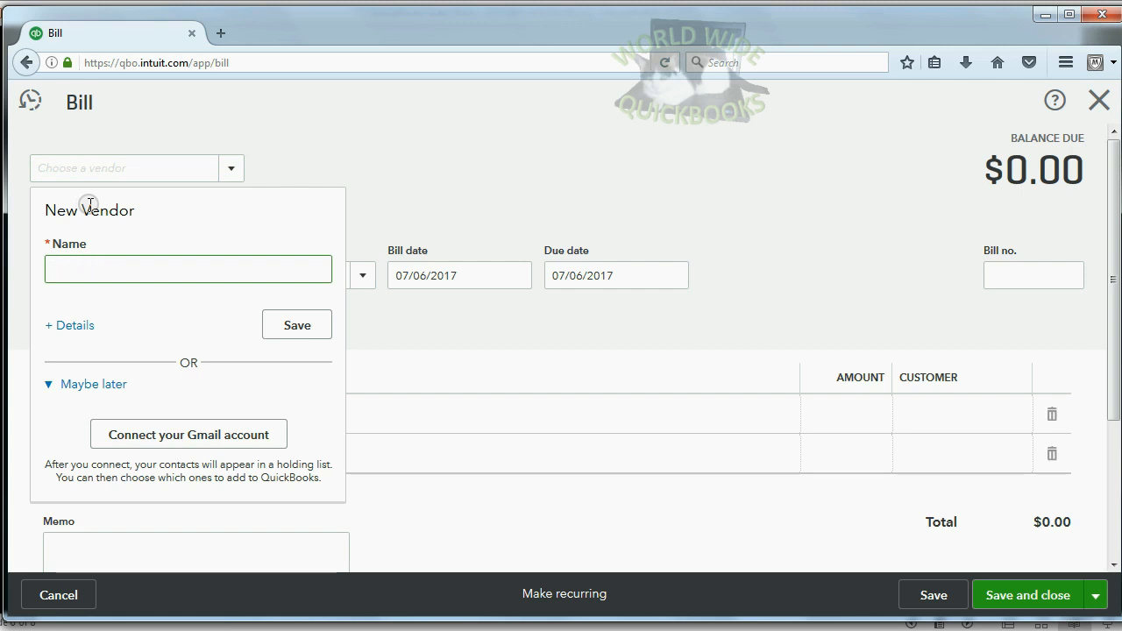
text(Rex Repair)
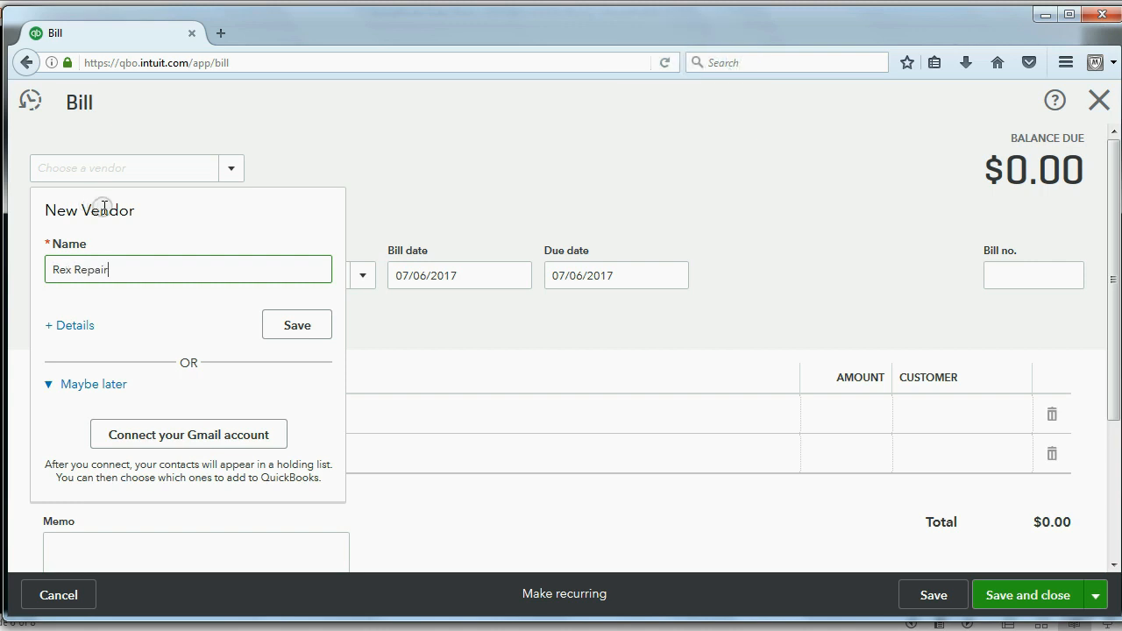
click(297, 324)
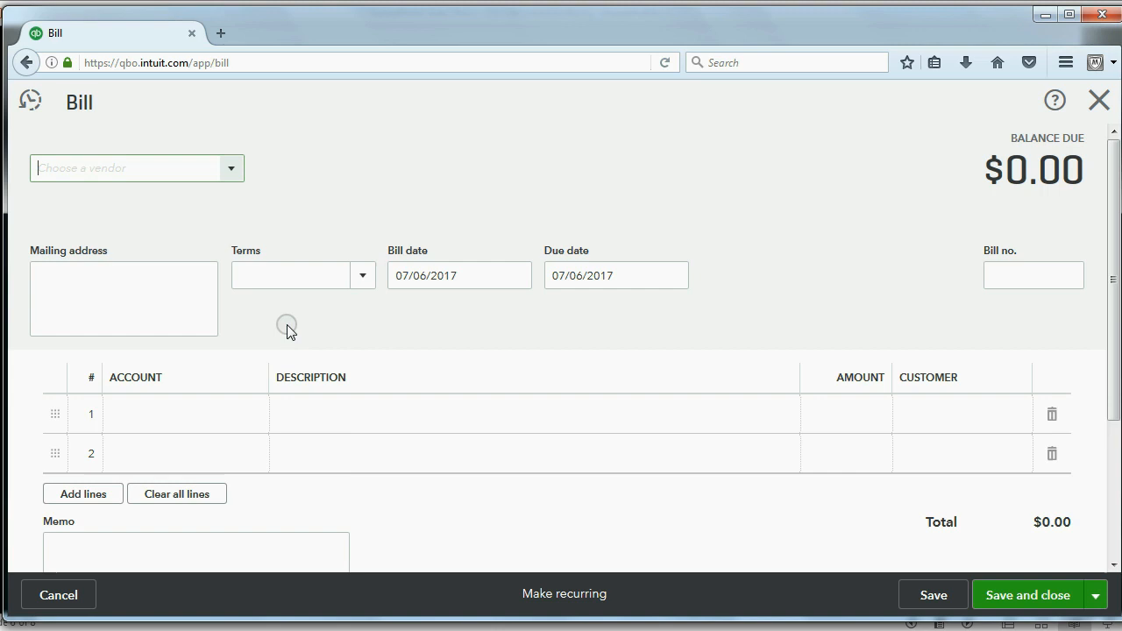
Set the bill date to 01/23/2017 and the bill number to 6262.
click(131, 168)
text(Rex Repair)
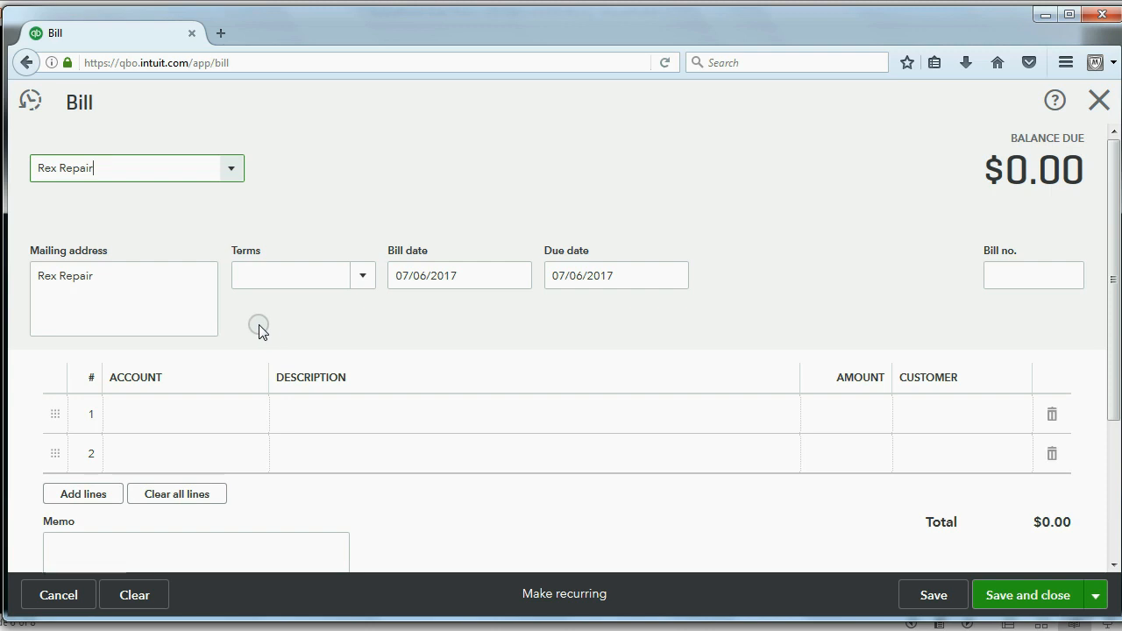
click(459, 275)
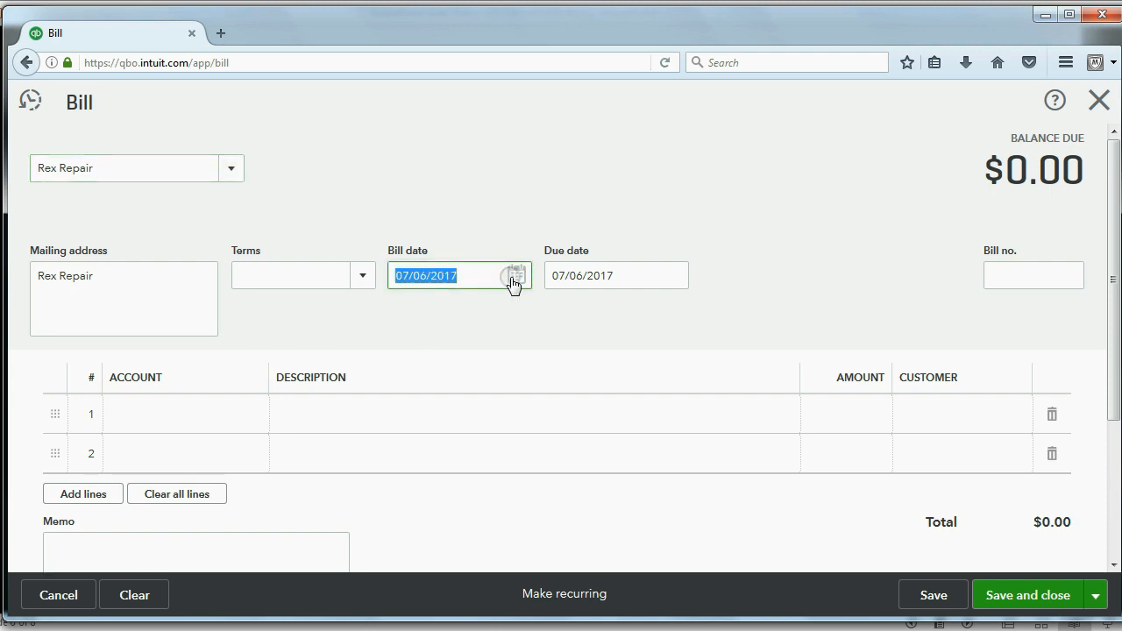
click(515, 276)
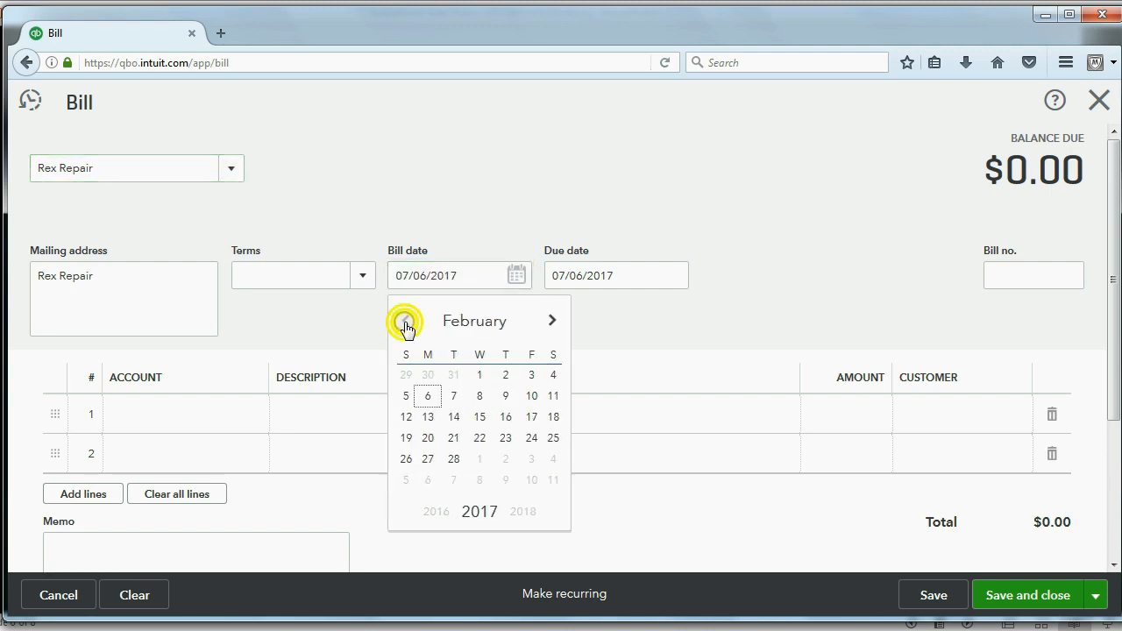
click(406, 320)
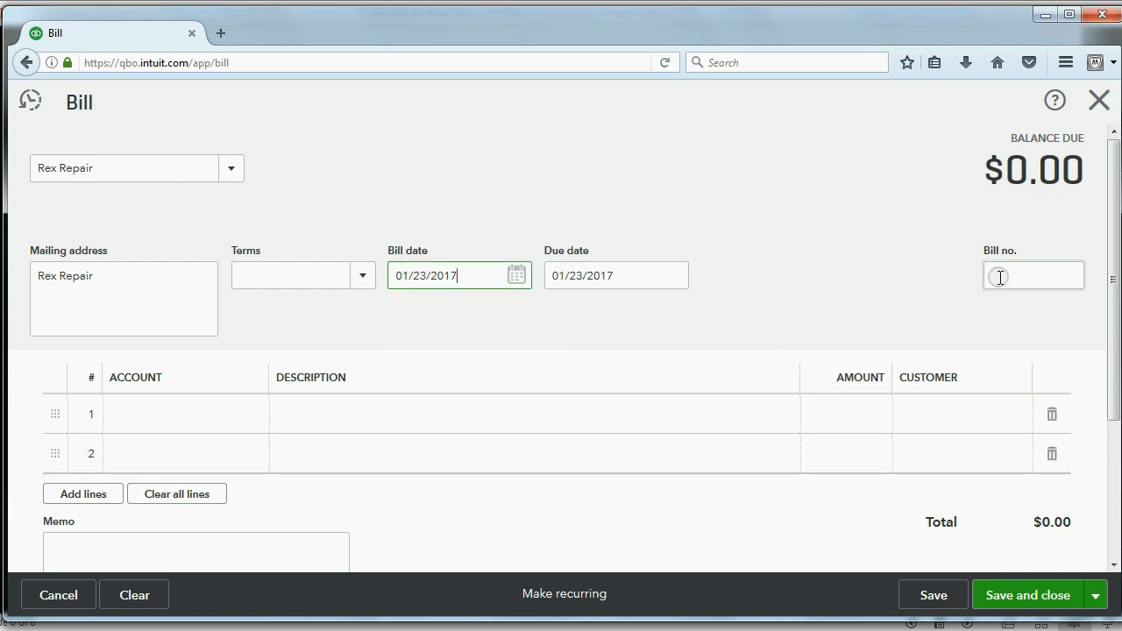
text(6262)
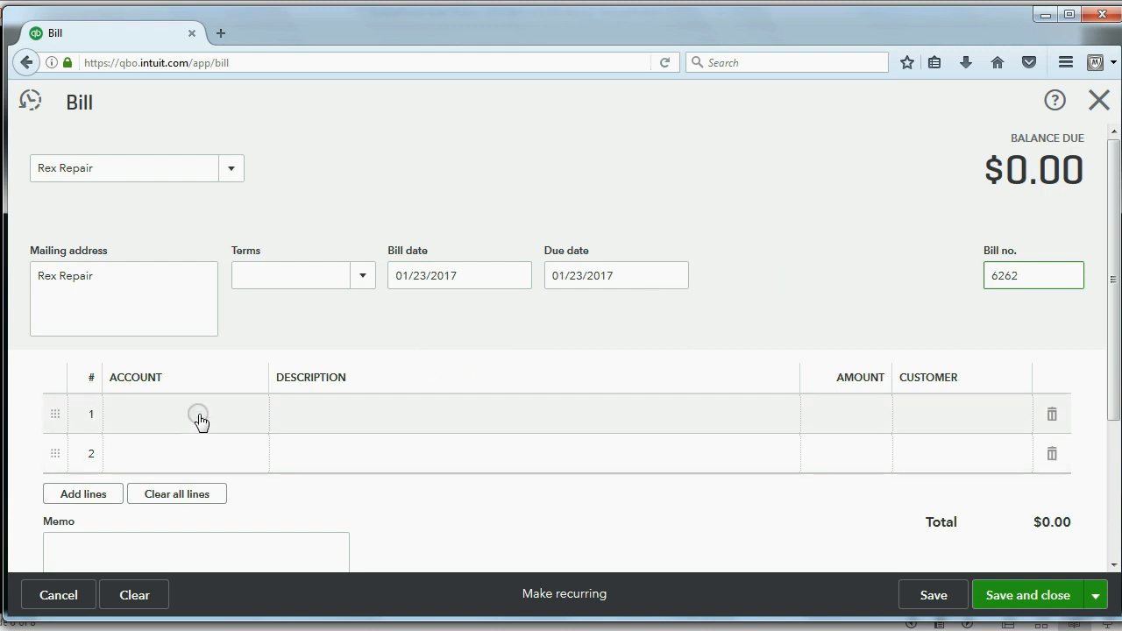
Charge line 1 to REPAIR EXPENSE for $2,000.00.
click(184, 414)
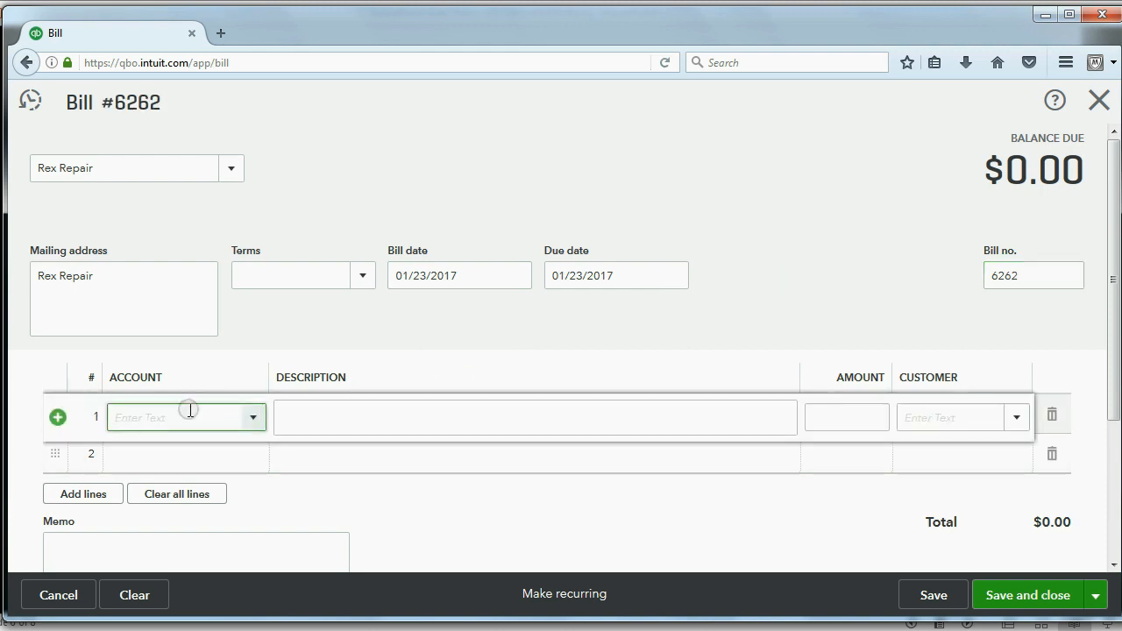
click(252, 417)
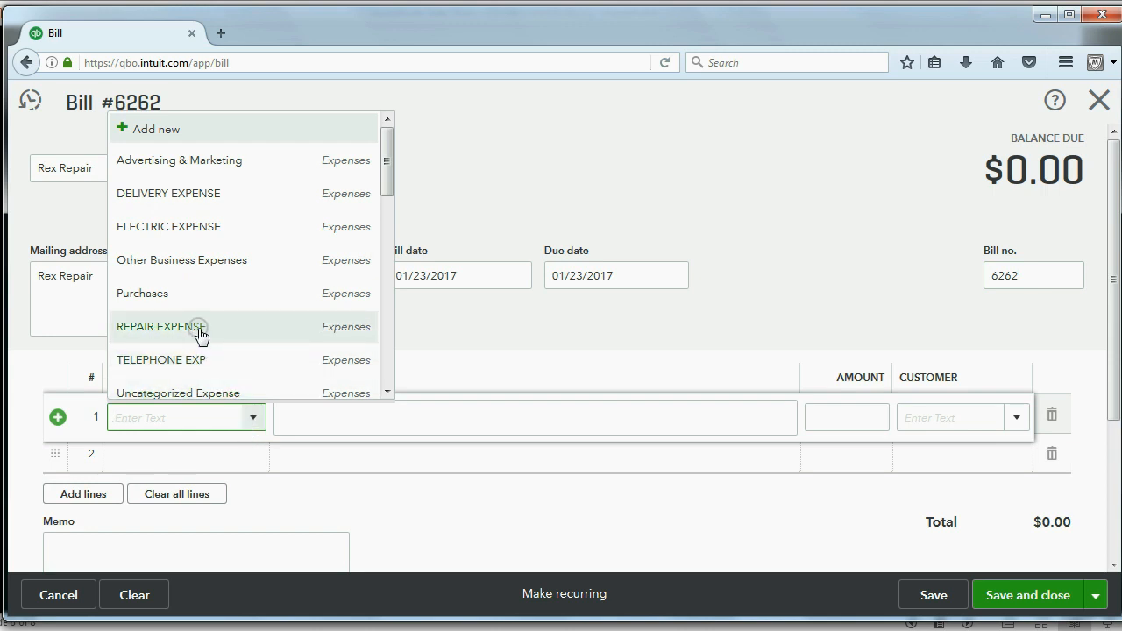
click(161, 326)
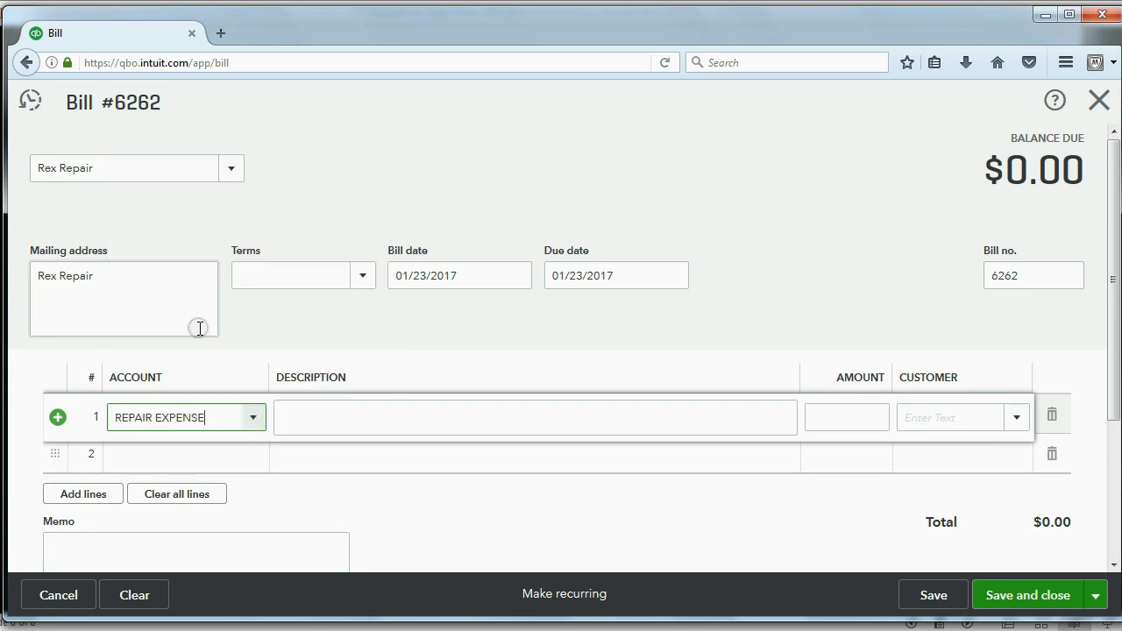
mouse_move(228, 335)
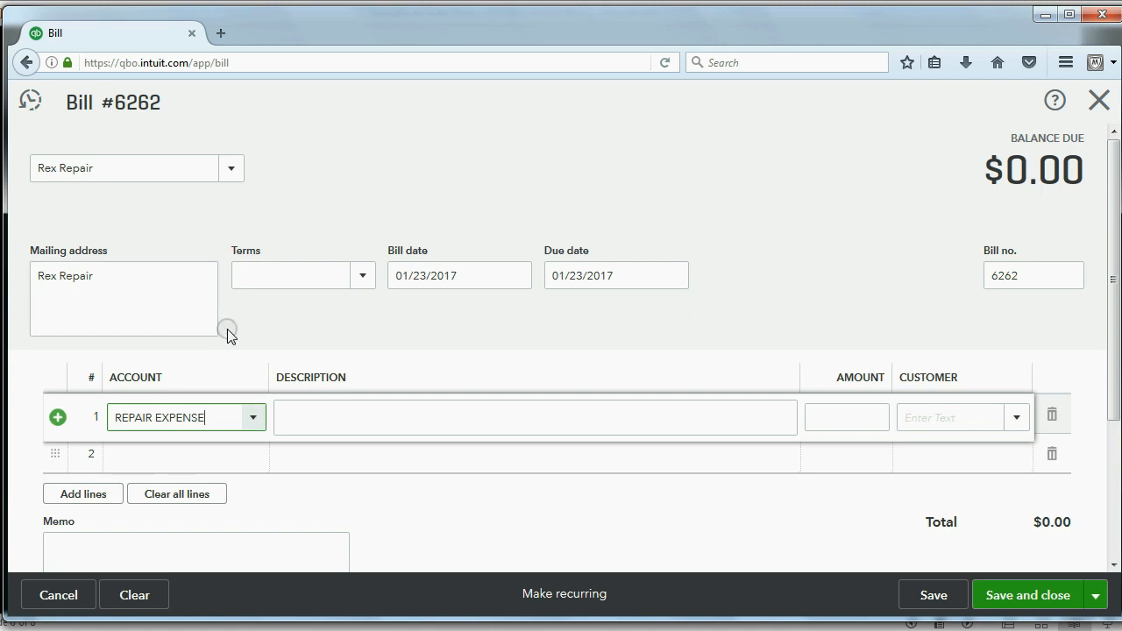
text(2,000.00)
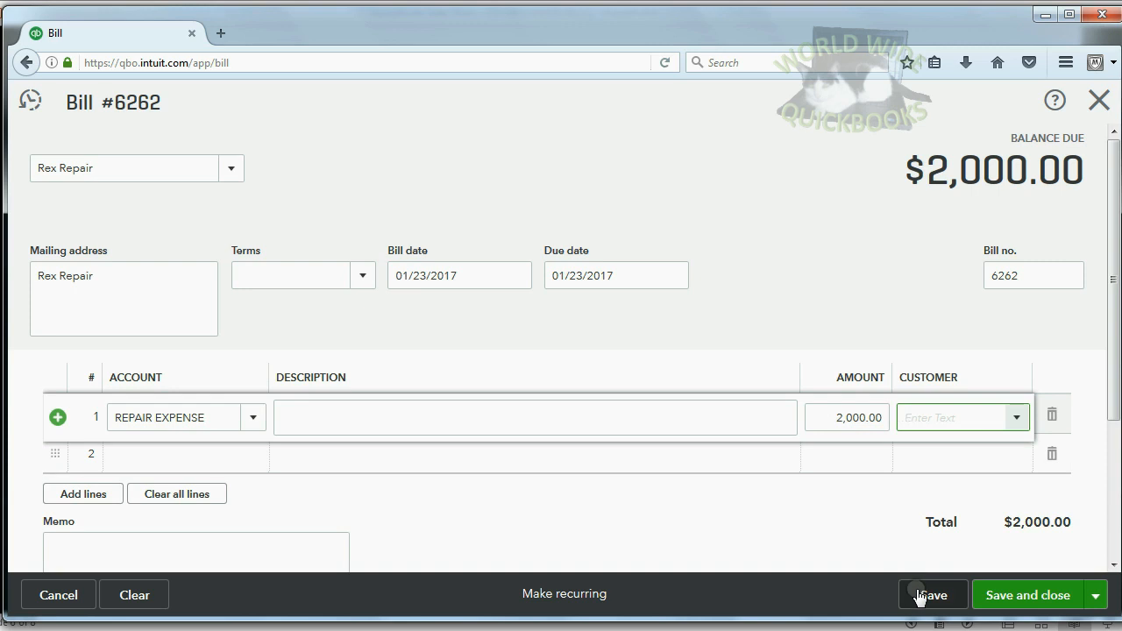
Save and close bill 6262 for Rex Repair, then go to Reports.
click(932, 595)
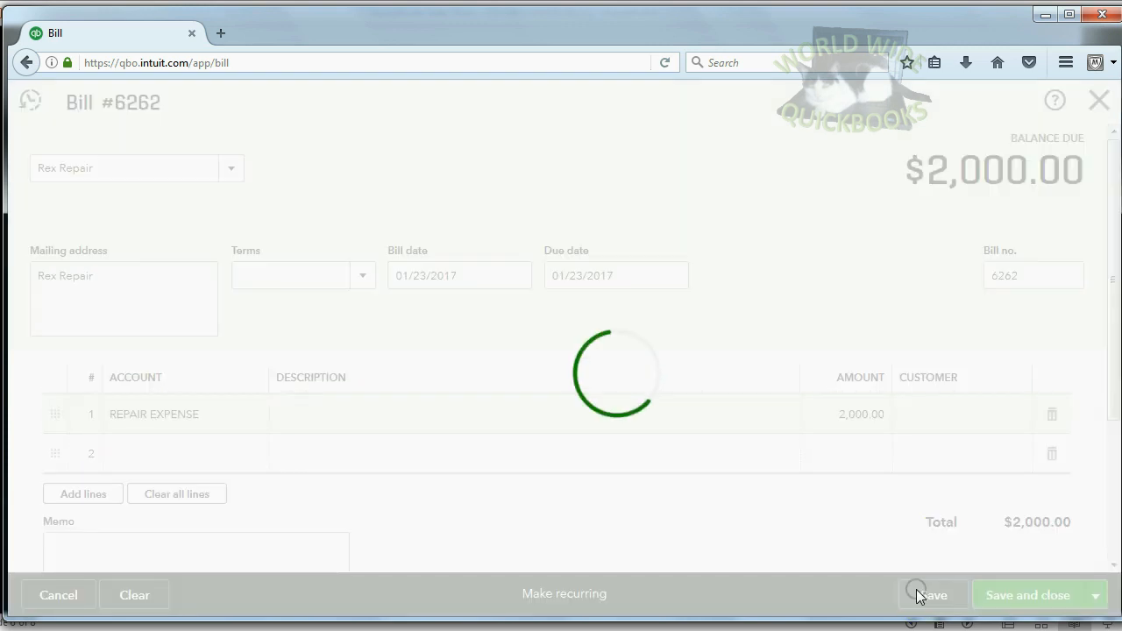
click(932, 595)
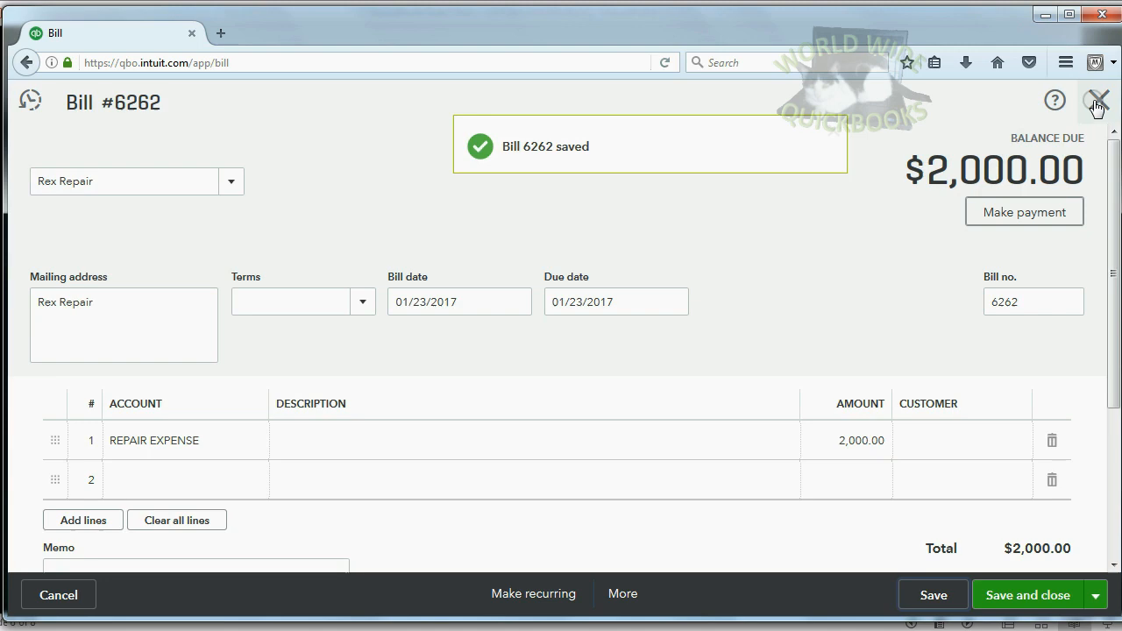
click(1097, 100)
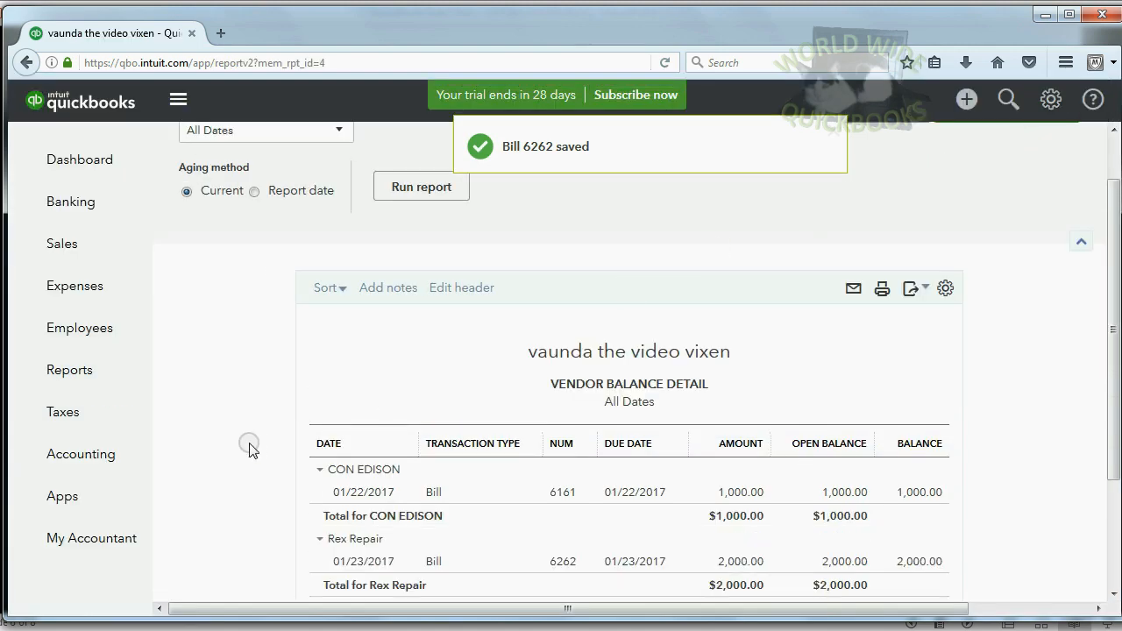
click(70, 369)
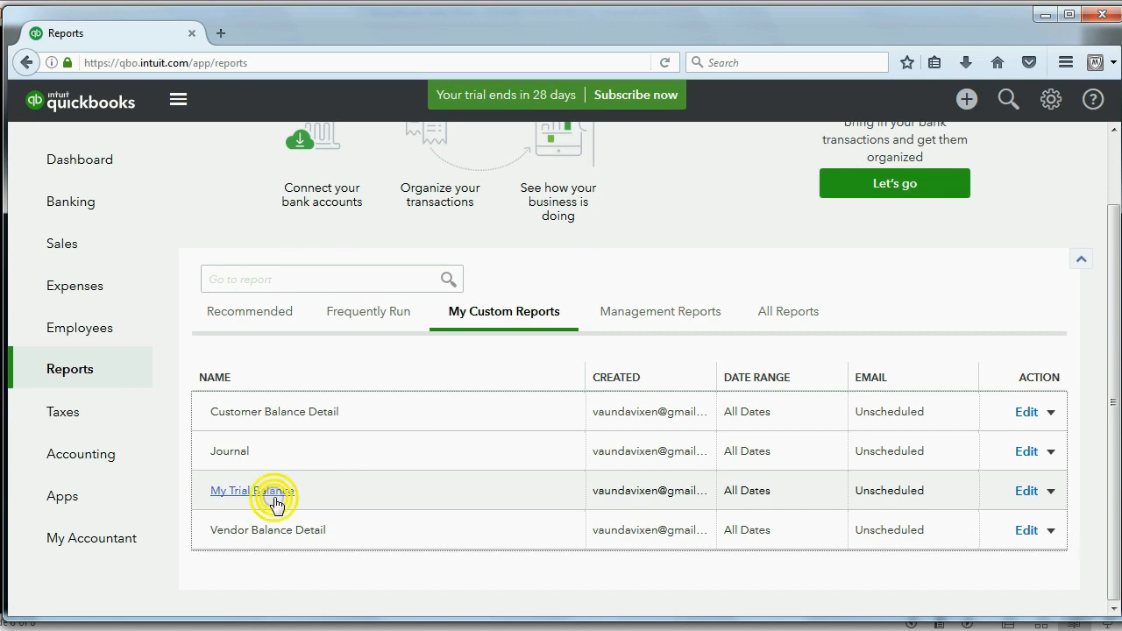
click(250, 490)
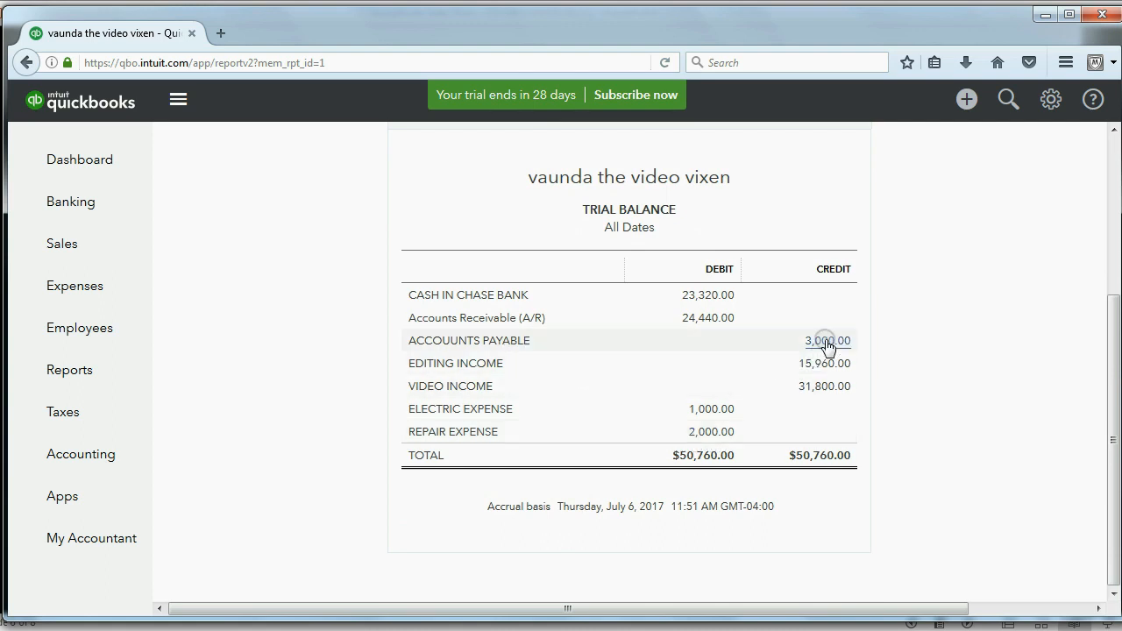
click(69, 369)
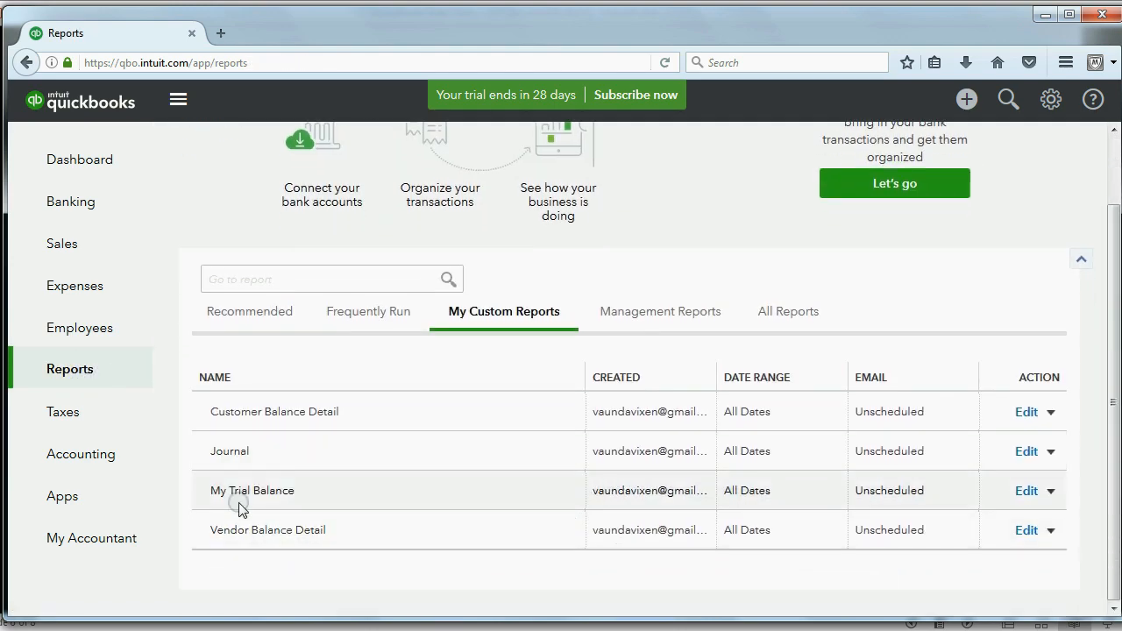
Reopen Vendor Balance Detail, now showing Con Edison $1,000 and Rex Repair $2,000.
click(253, 490)
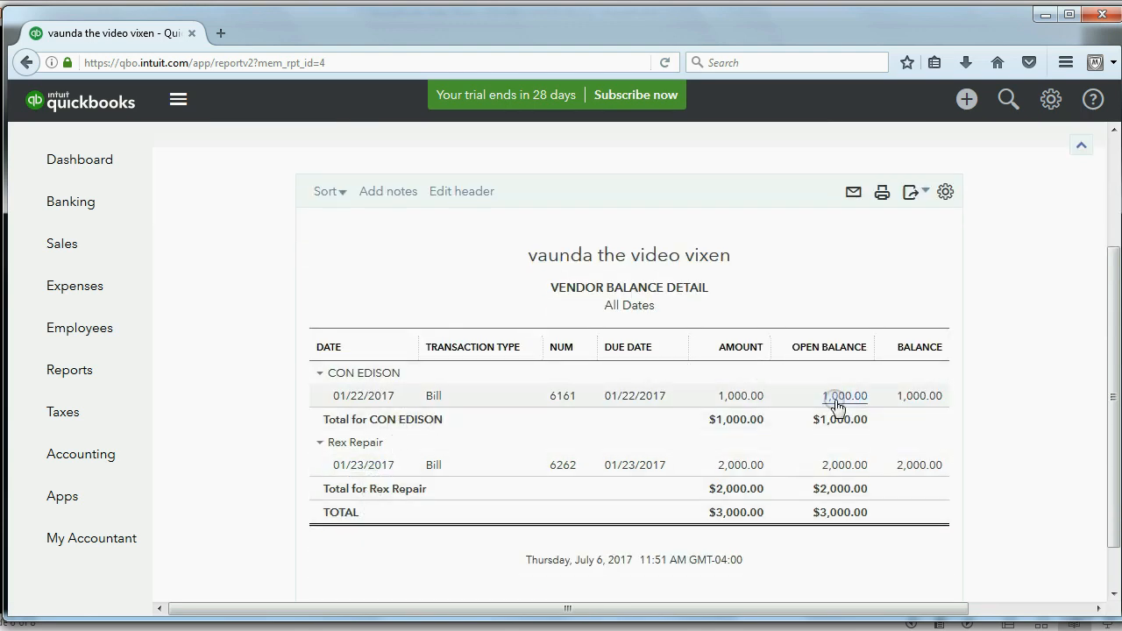
mouse_move(845, 465)
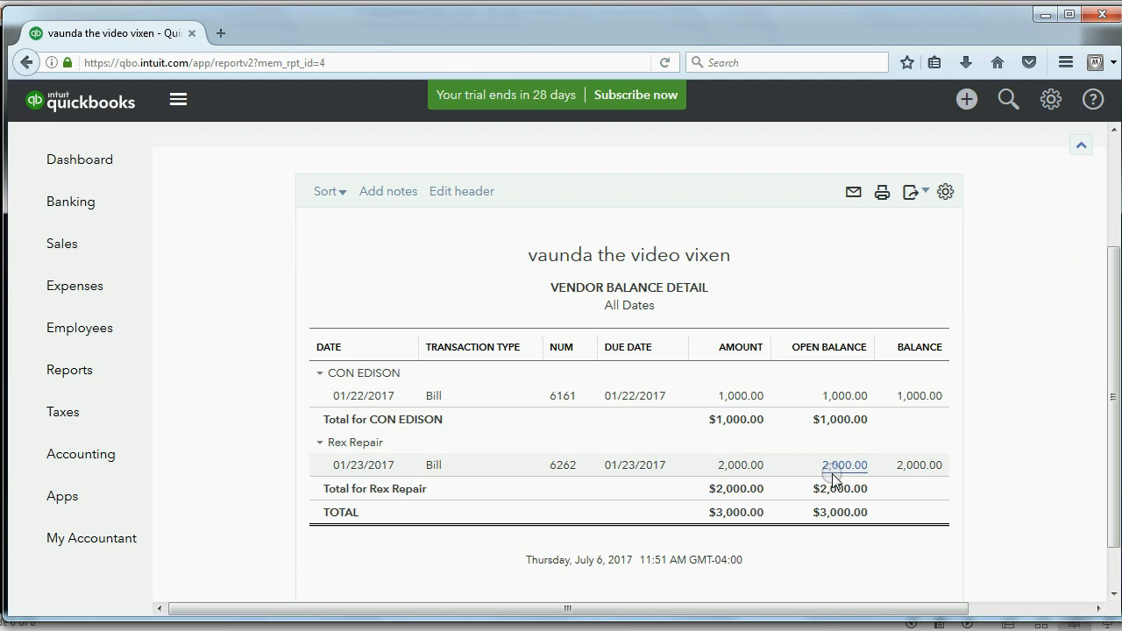